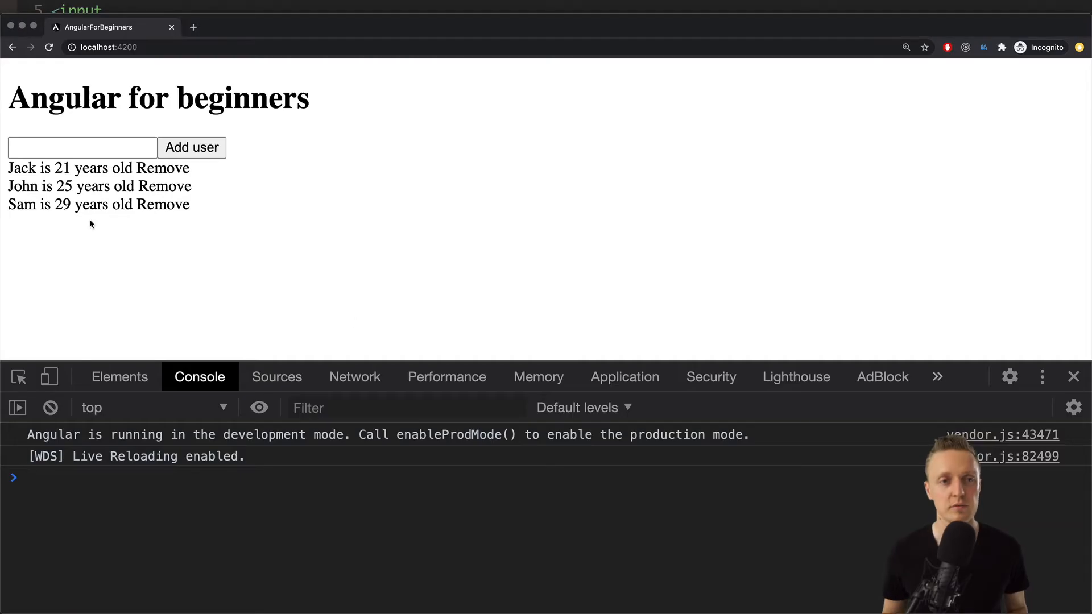
mouse_move(307, 212)
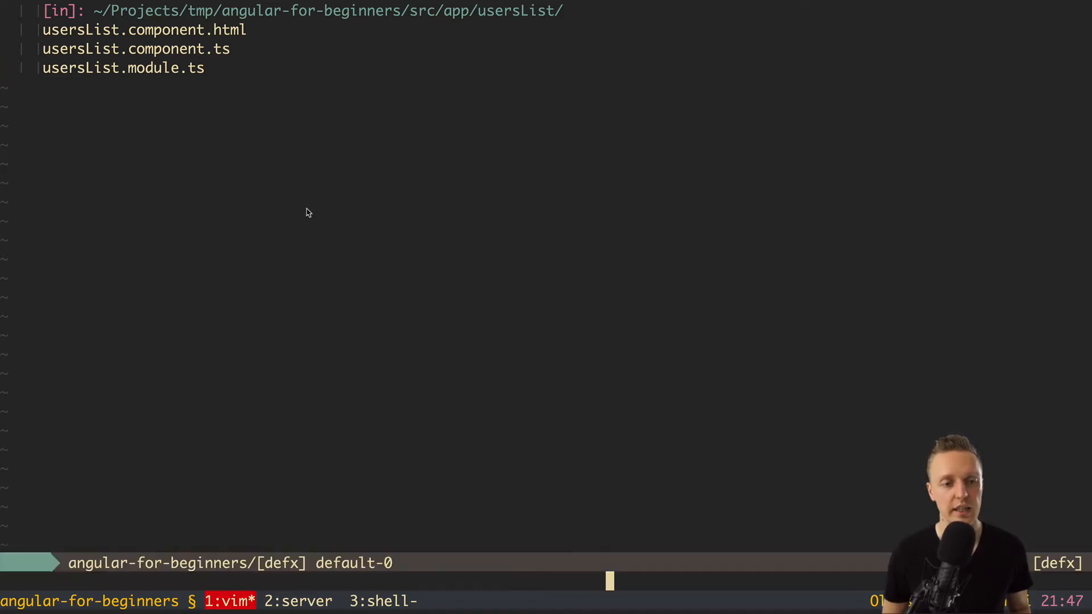
Step: Create usersList.component.scss in the usersList folder through NERDTree
text(users)
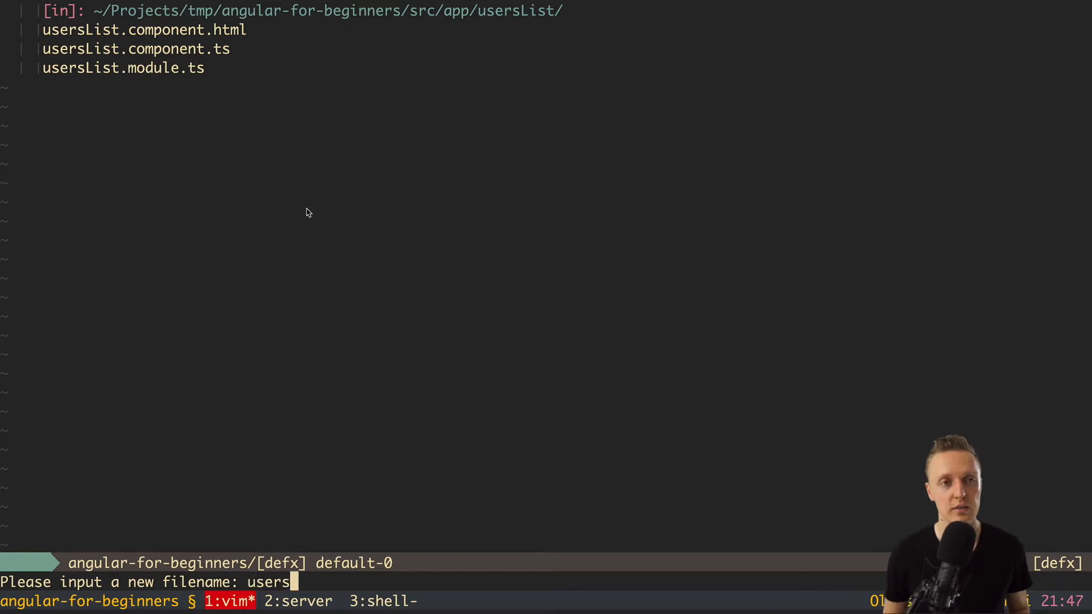
text(List.component.)
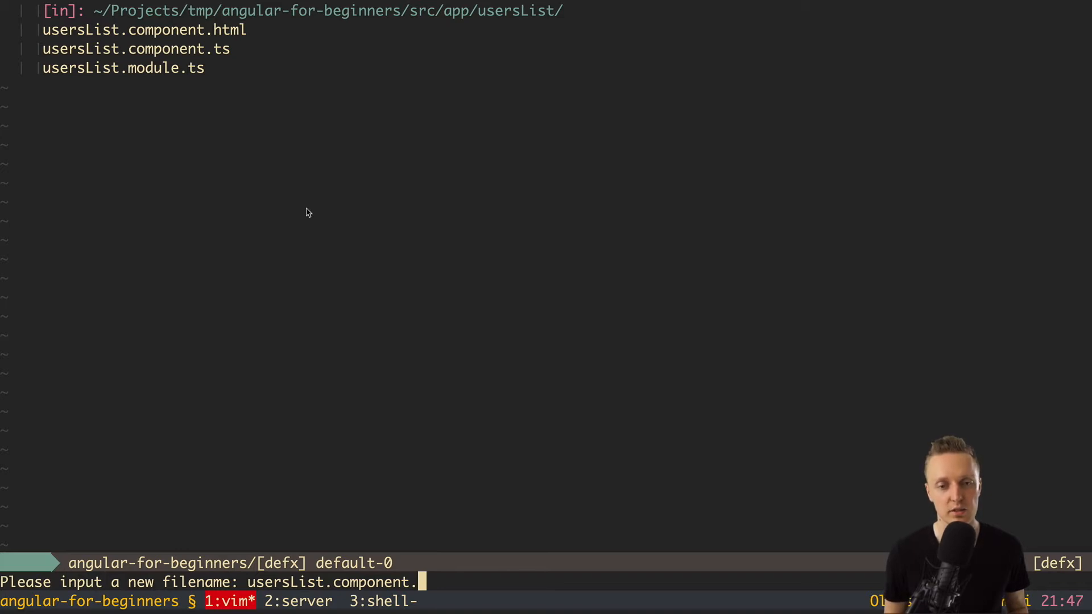
text(scss)
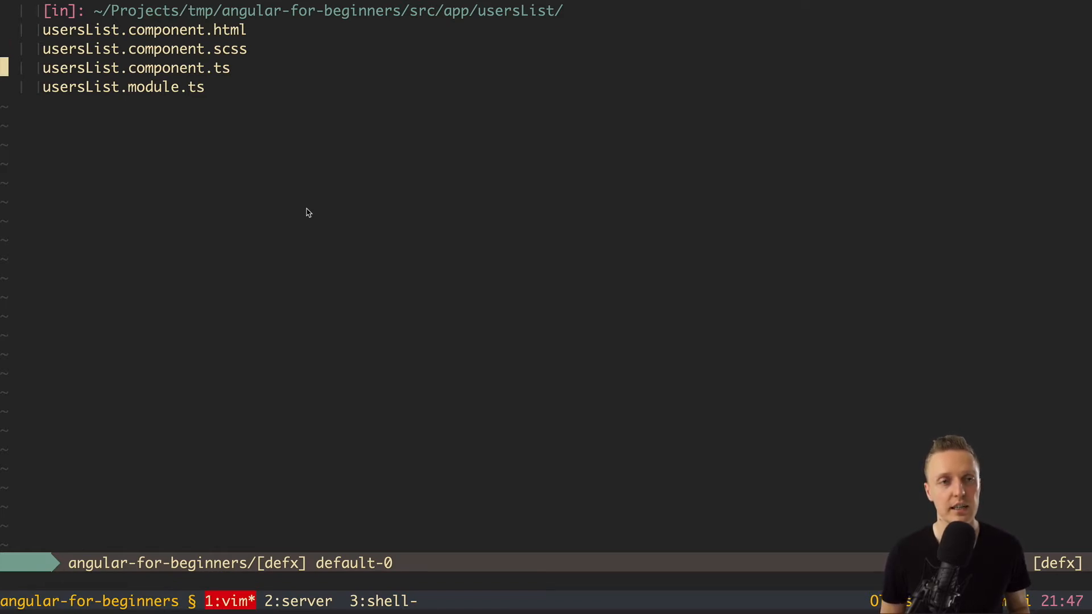
click(137, 67)
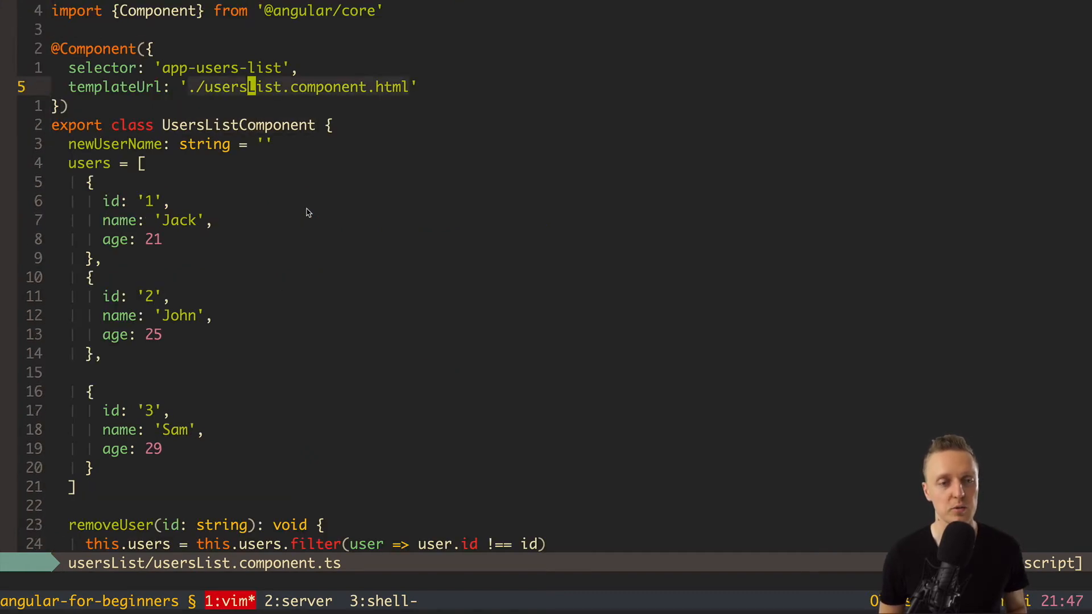
Step: Add styleUrls and open usersList.component.scss in a vertical split beside the HTML template
text(stl)
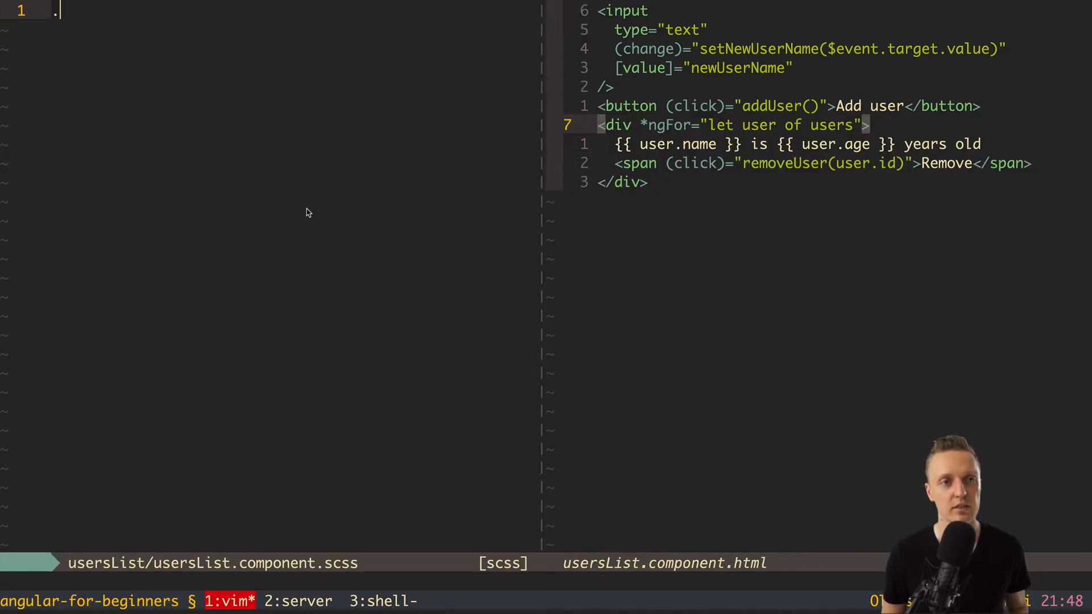
Step: Write a .user-container rule with a 1px solid red border and add that class to the ngFor div
text(user-container {)
text(border: 1px so)
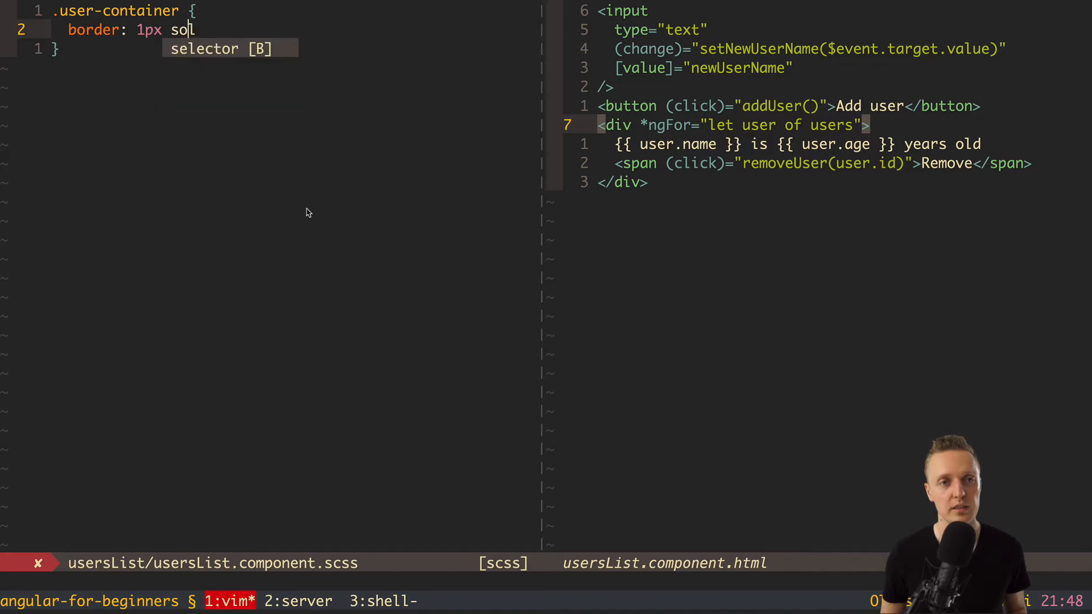
text(lid red;)
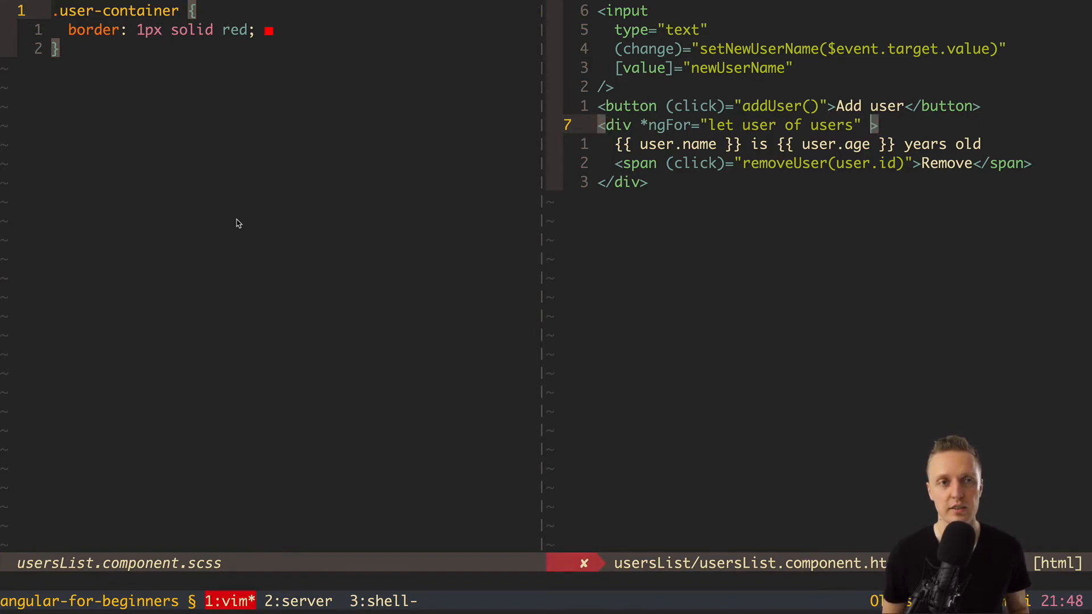
text(class="")
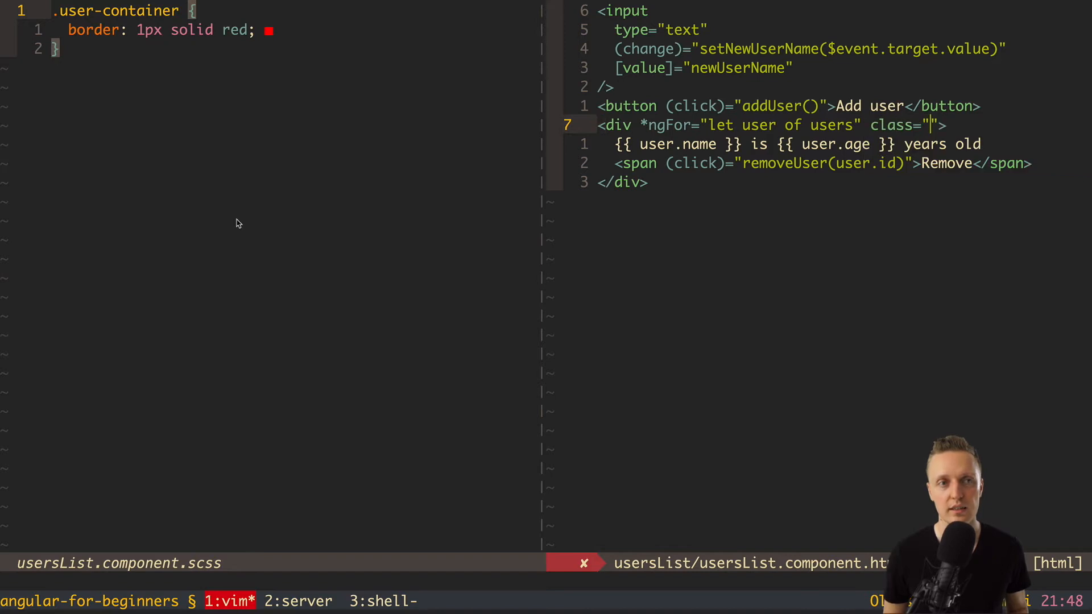
text(user-cont)
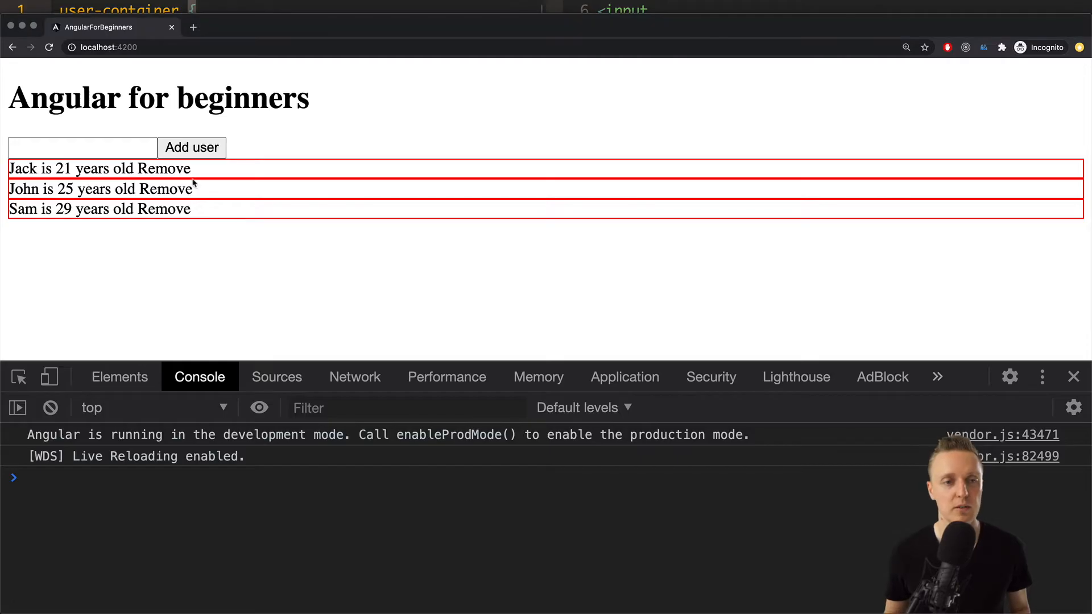
mouse_move(292, 174)
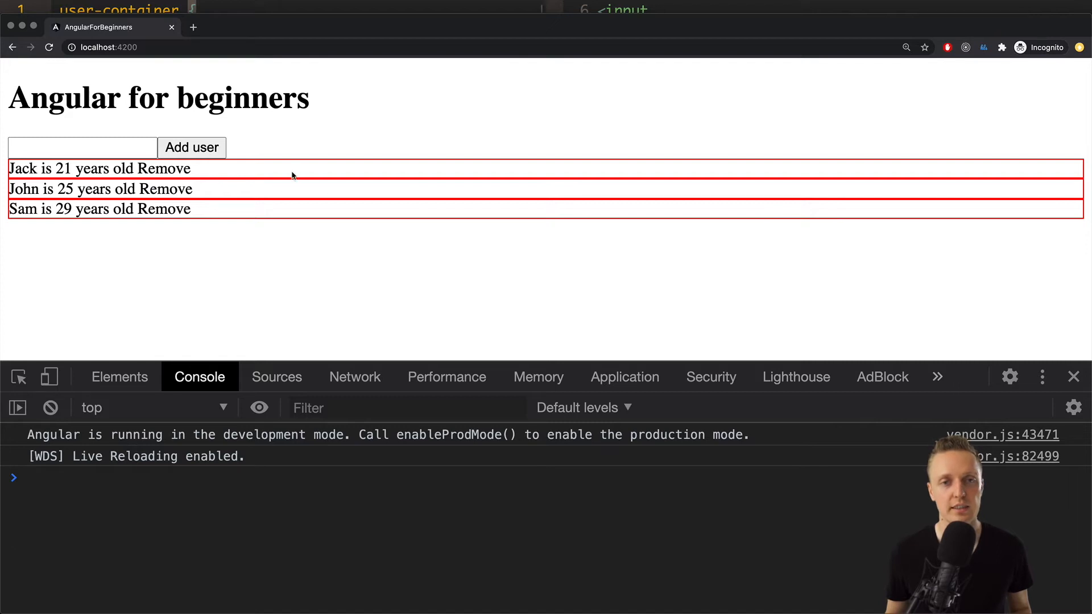
mouse_move(218, 193)
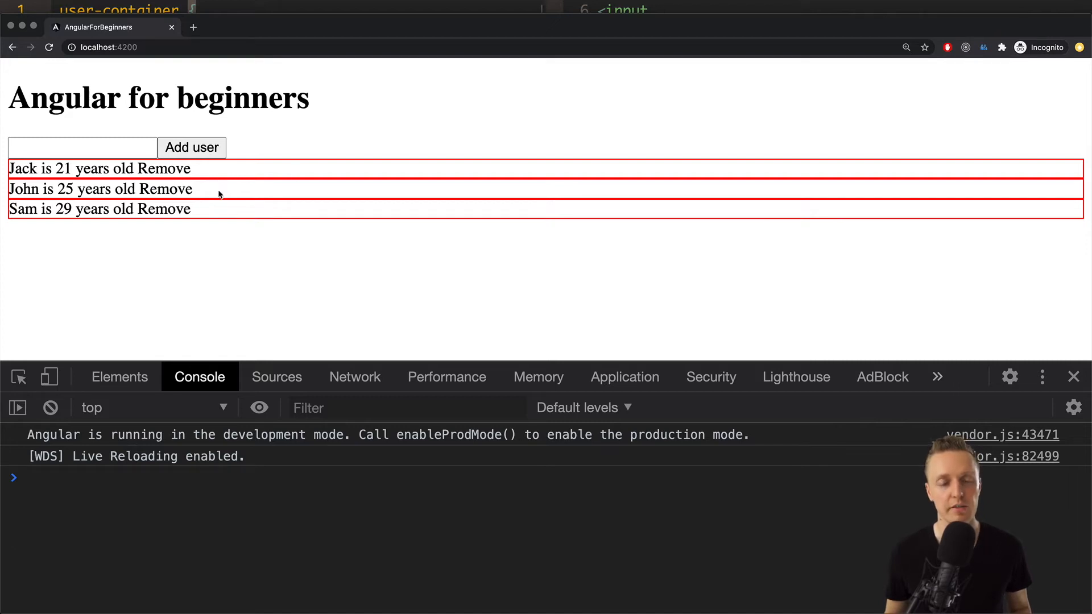
Step: Select Jack's user-container div in DevTools and widen the Styles pane to read its rule
click(119, 376)
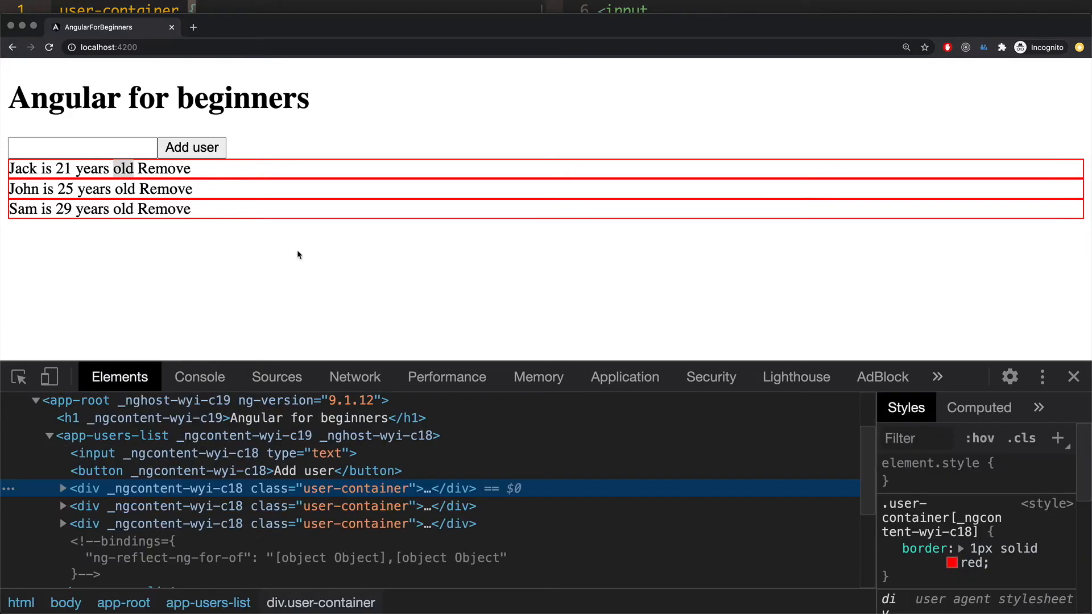
mouse_move(294, 261)
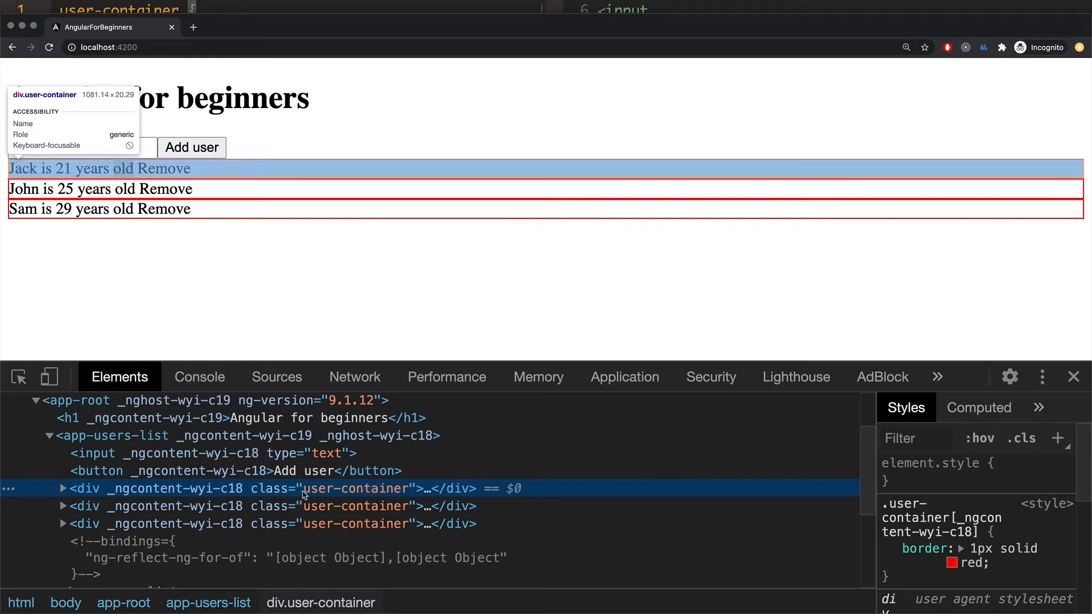
mouse_move(358, 493)
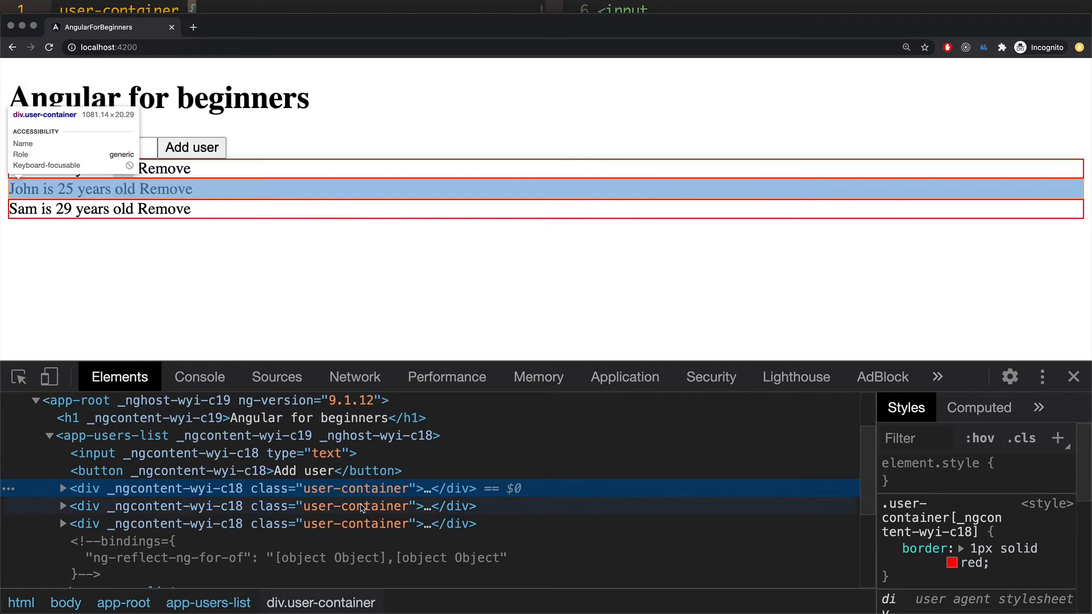
click(191, 147)
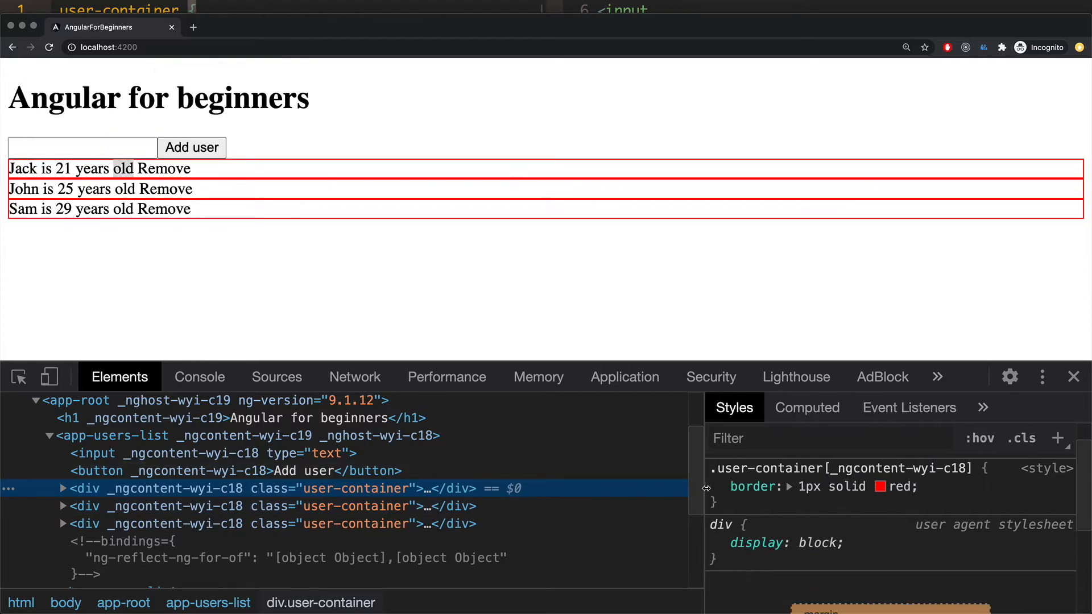
click(717, 486)
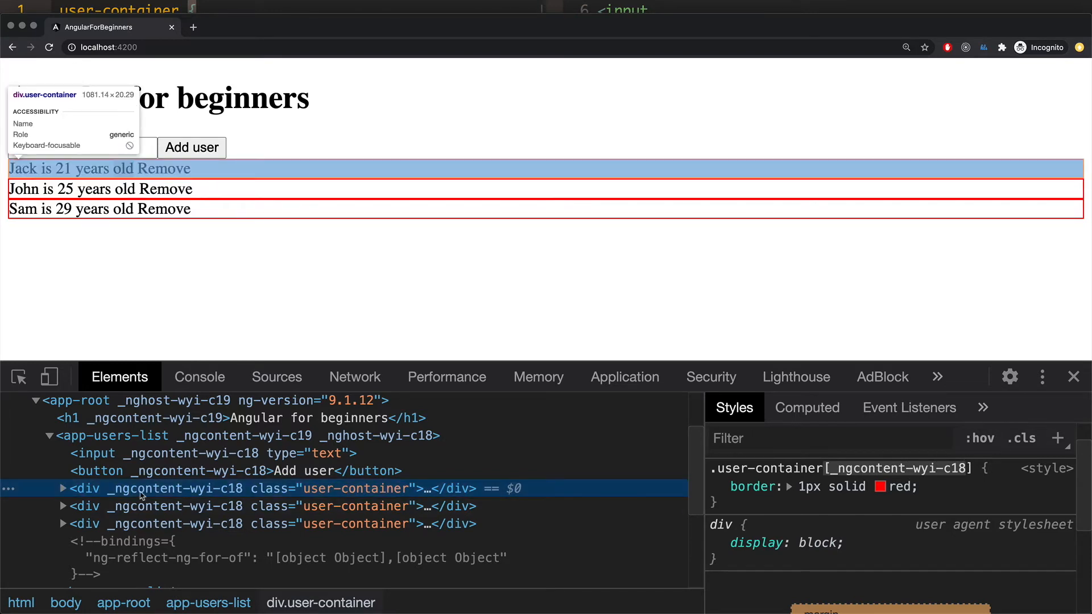
mouse_move(174, 506)
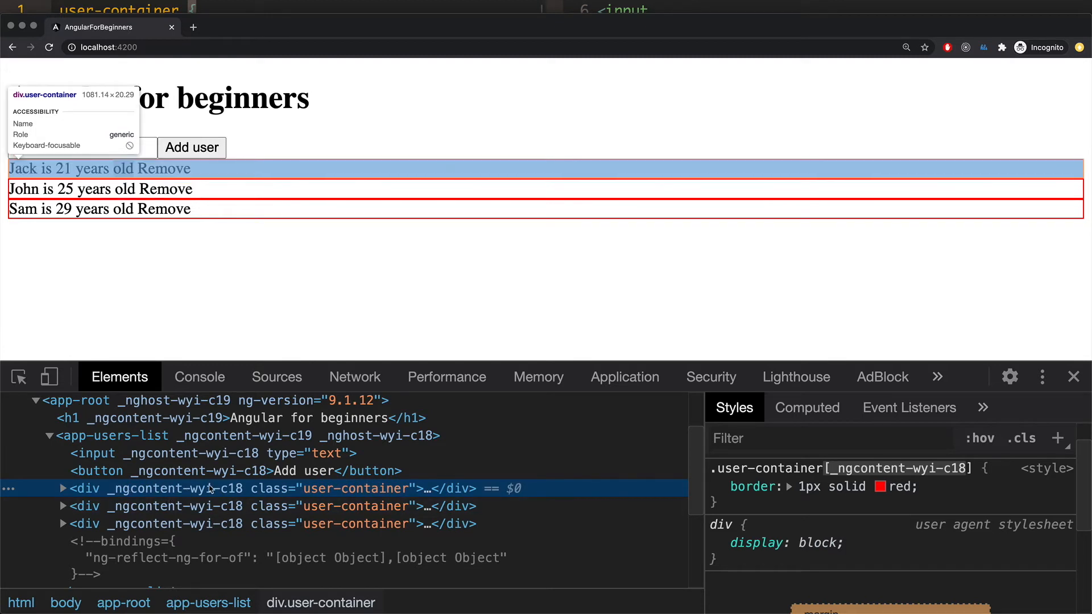
click(717, 487)
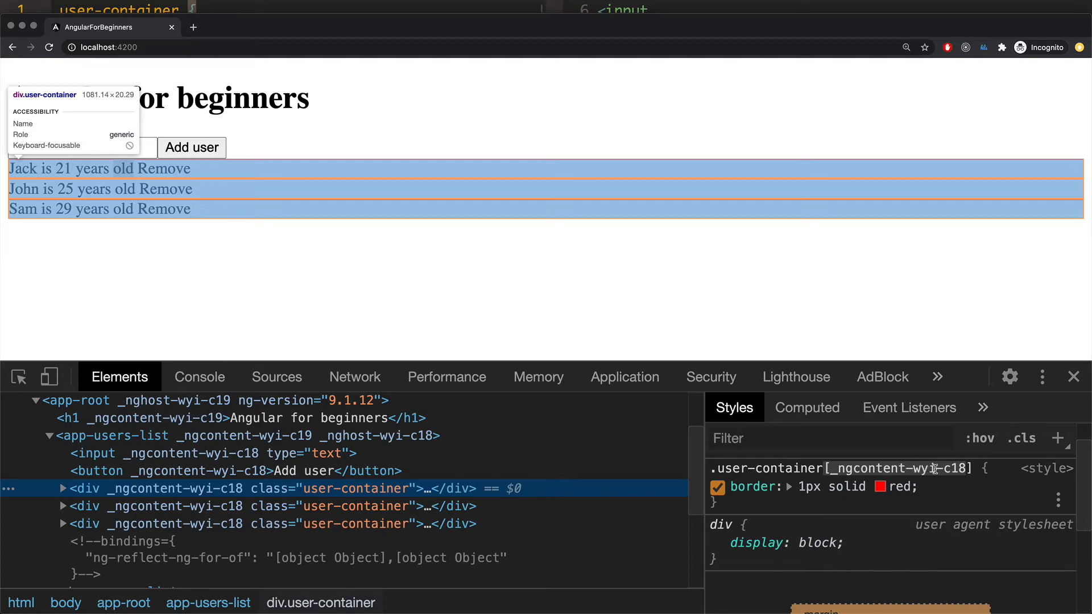
mouse_move(912, 469)
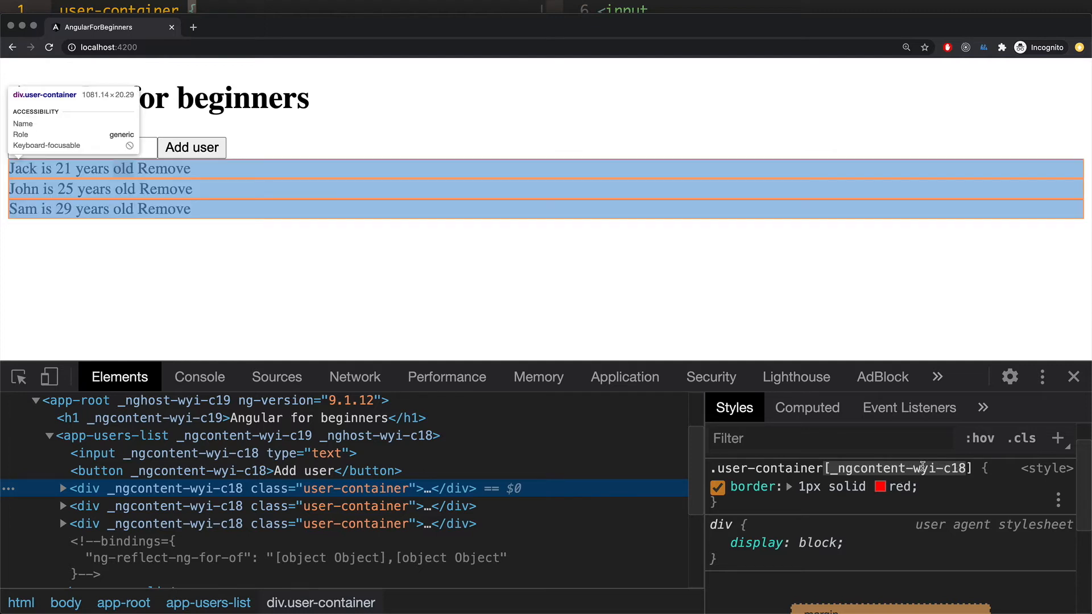
click(717, 486)
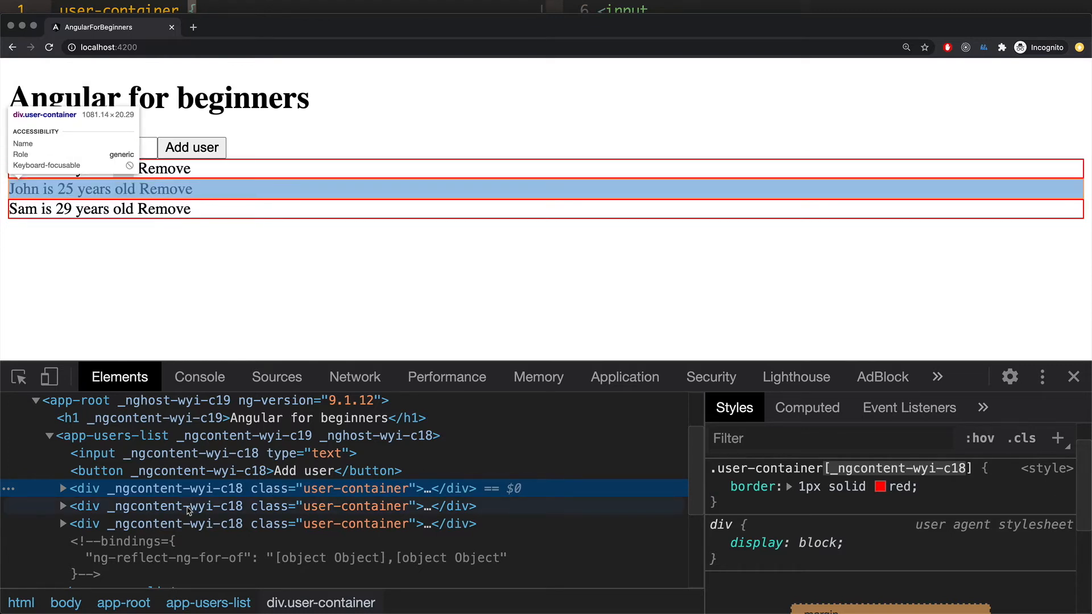
click(85, 523)
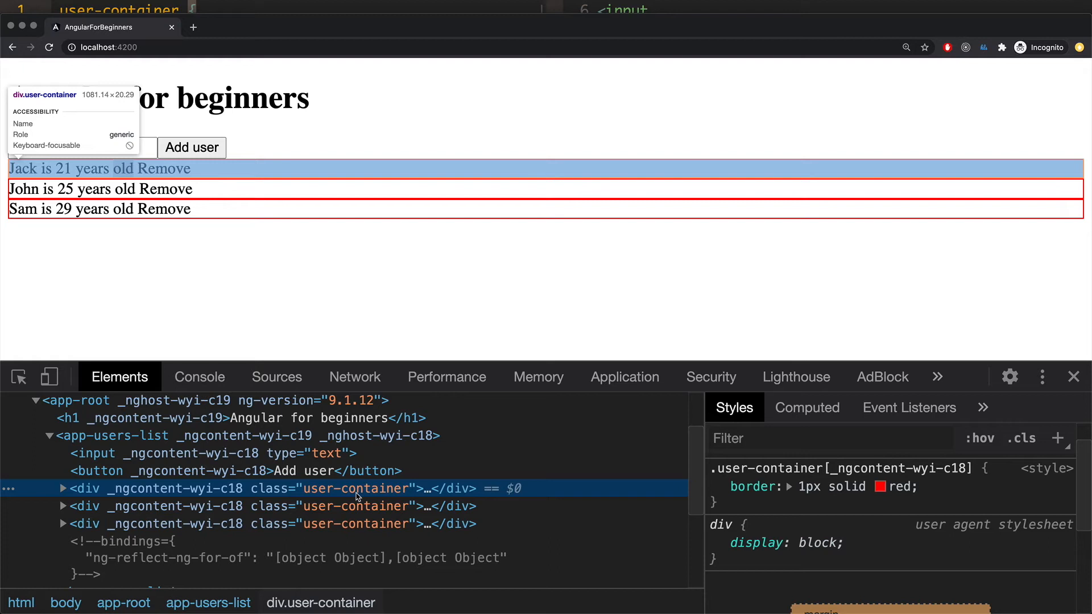
mouse_move(355, 494)
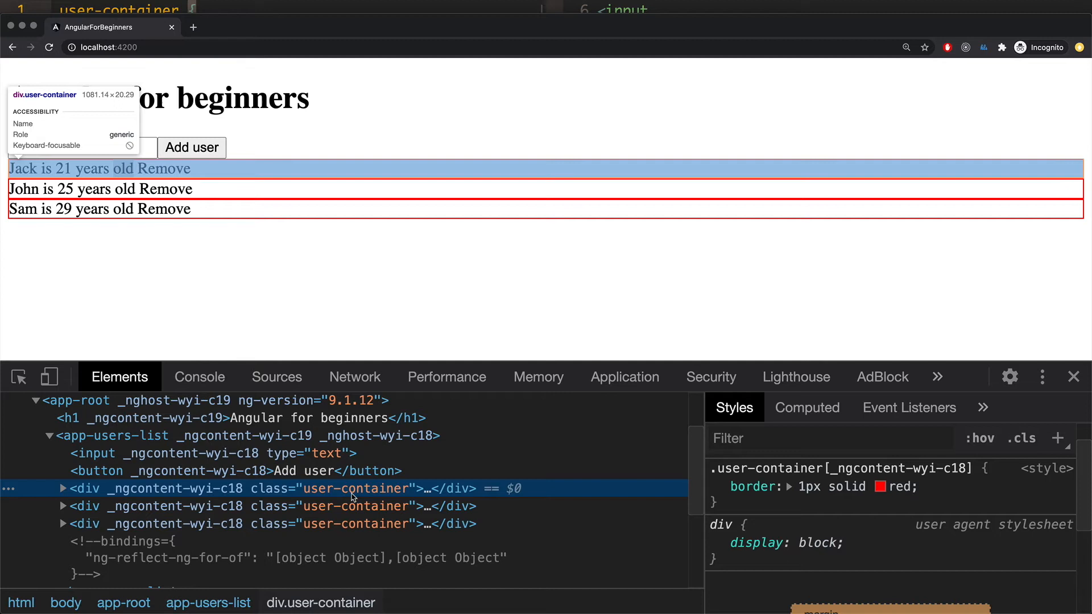
mouse_move(352, 491)
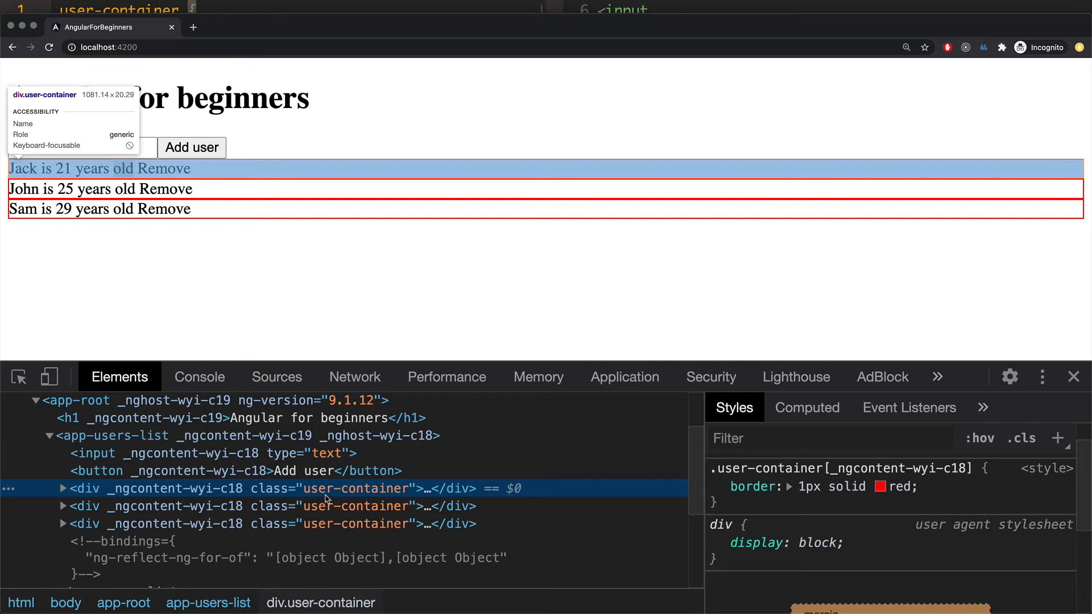
mouse_move(357, 490)
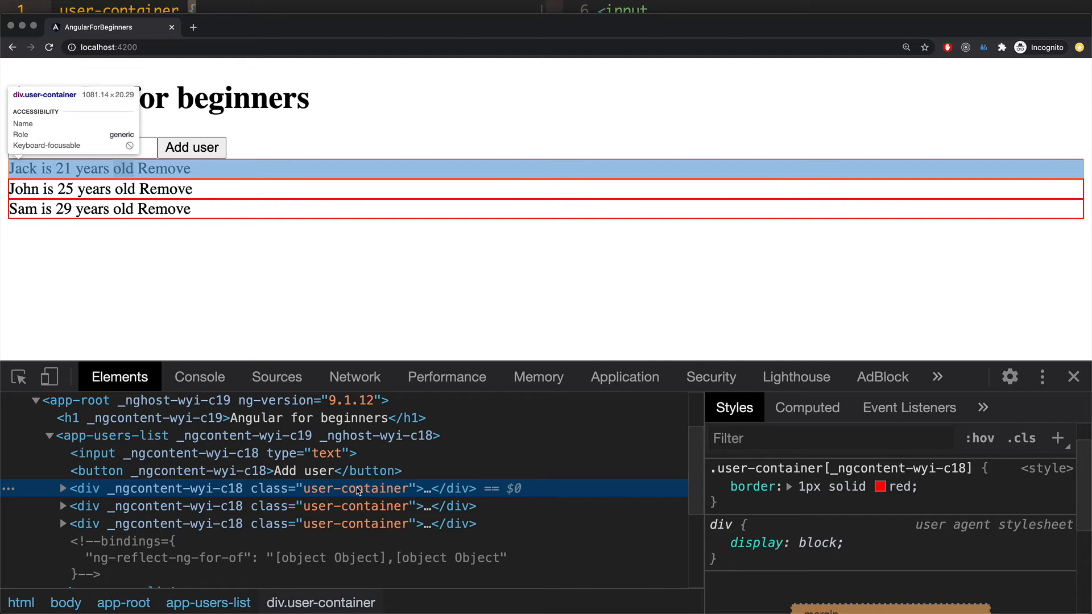
mouse_move(357, 492)
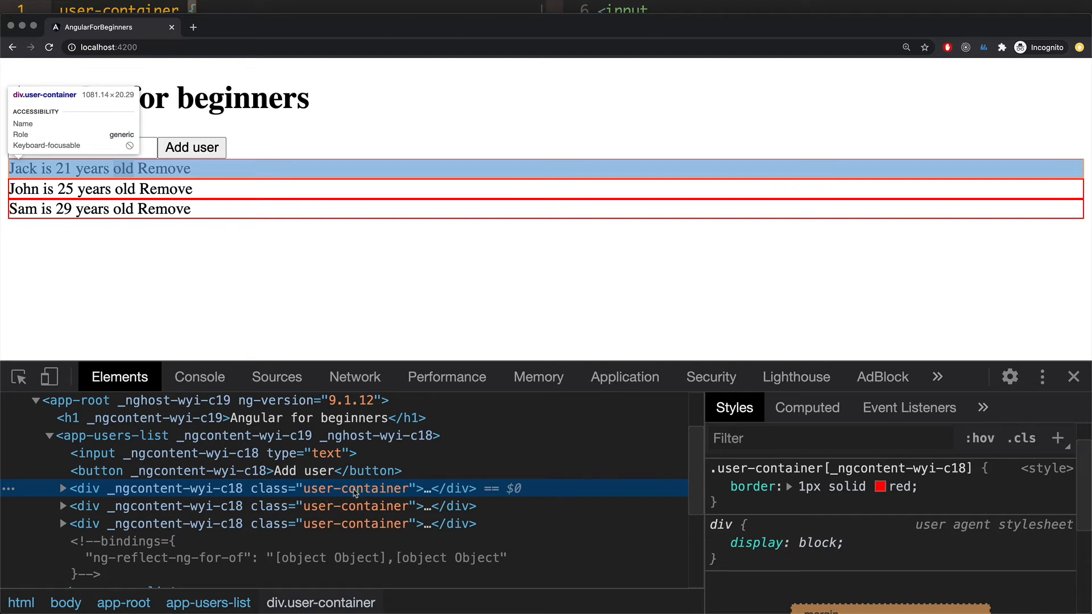
Step: Select a div.user-container in DevTools to view its 1px solid red border rule
click(716, 487)
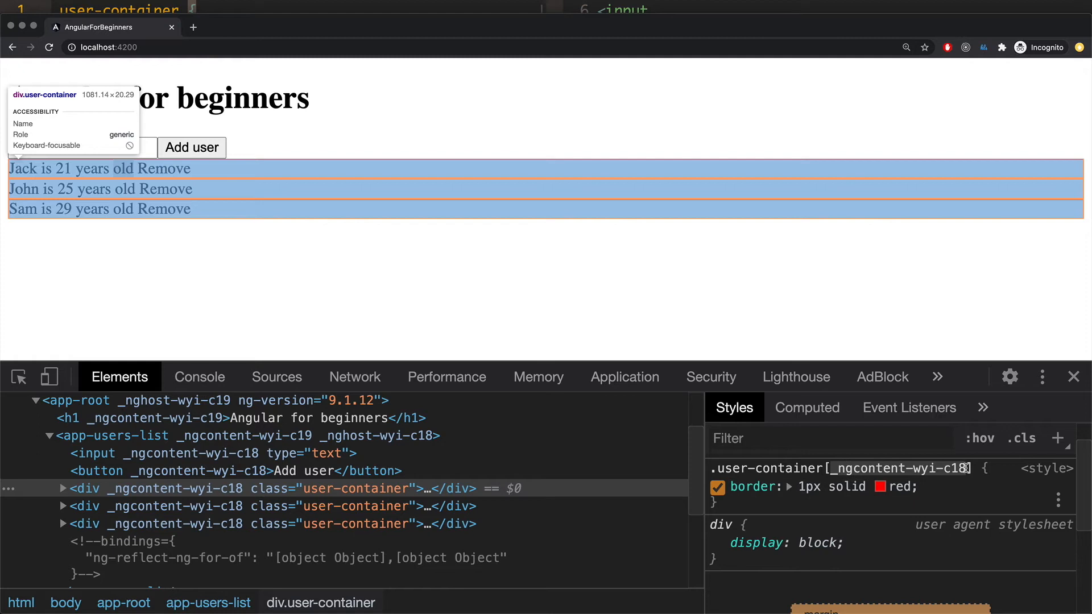
click(717, 486)
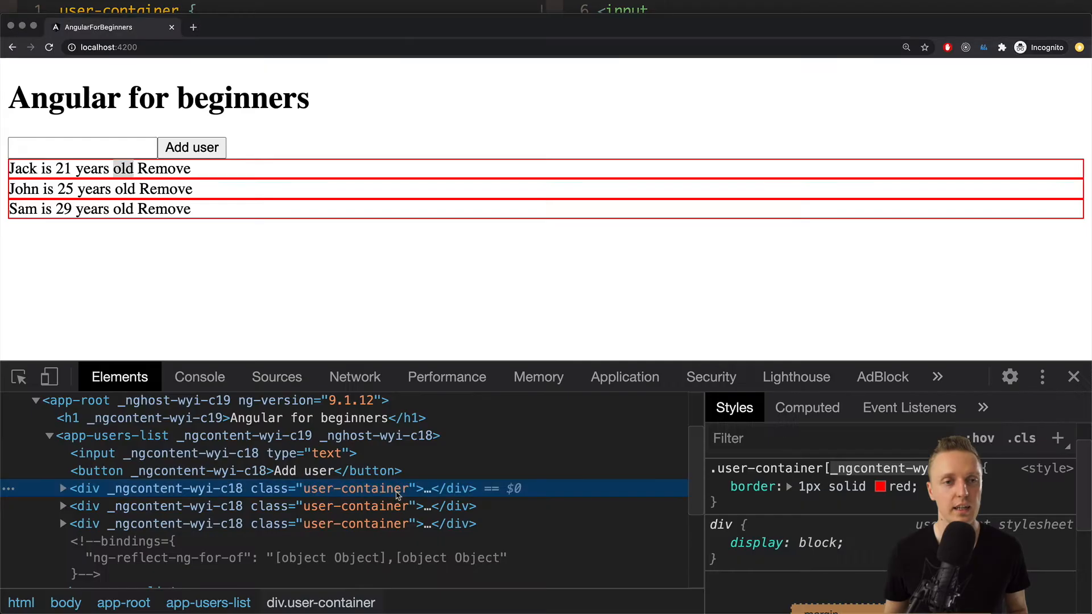
click(199, 376)
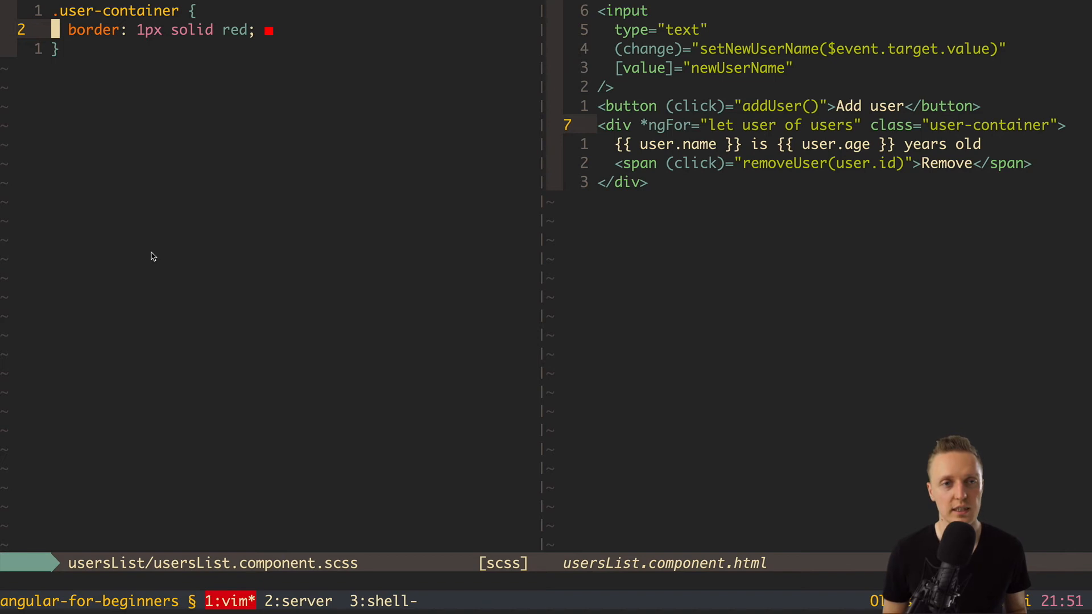
Step: Give .user-container font-size 18px, grey bottom border, 10px padding, flex, space-between, and save
text(fo)
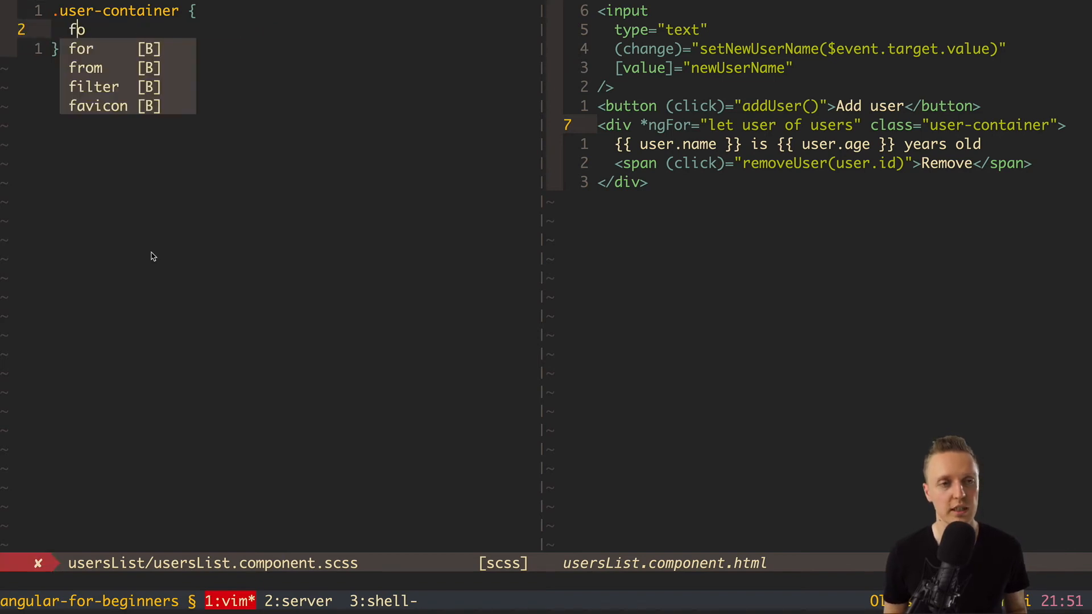
text(ont-size: 18px;)
text(bonr)
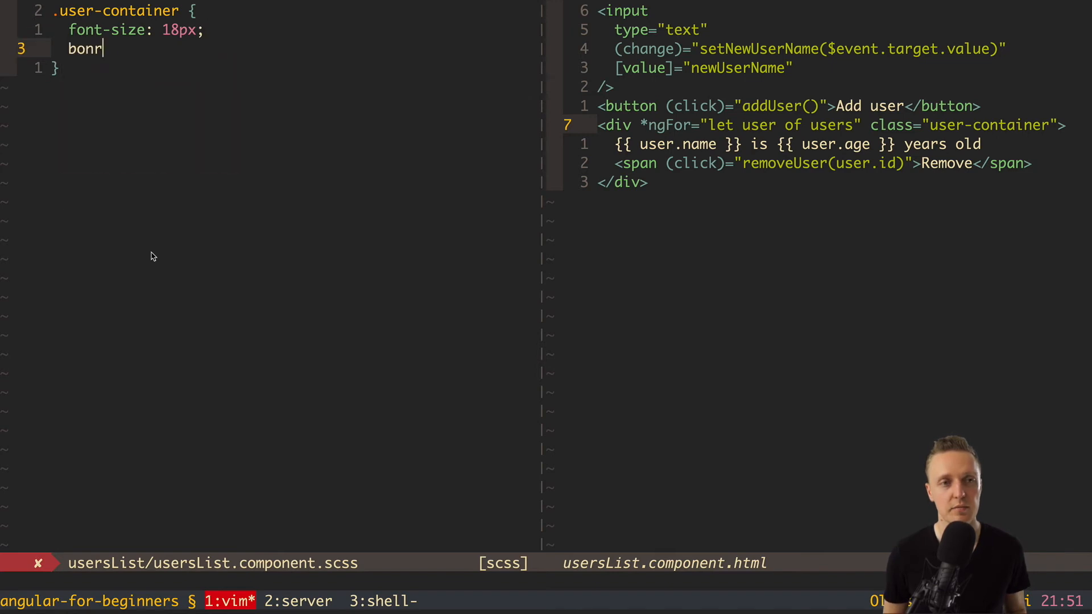
text(order-bo)
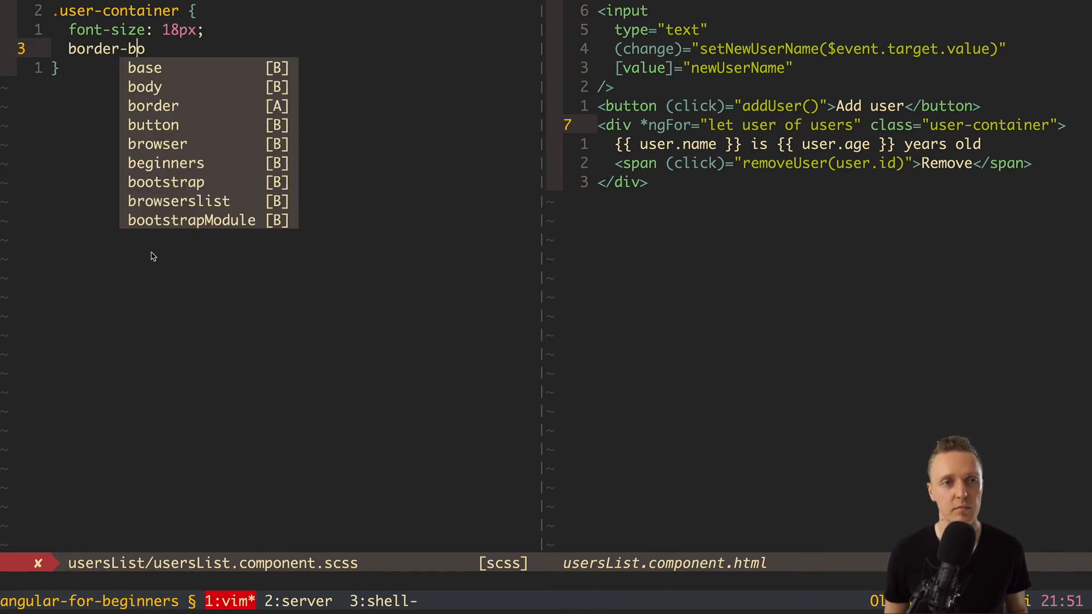
text(ttom: 1px so)
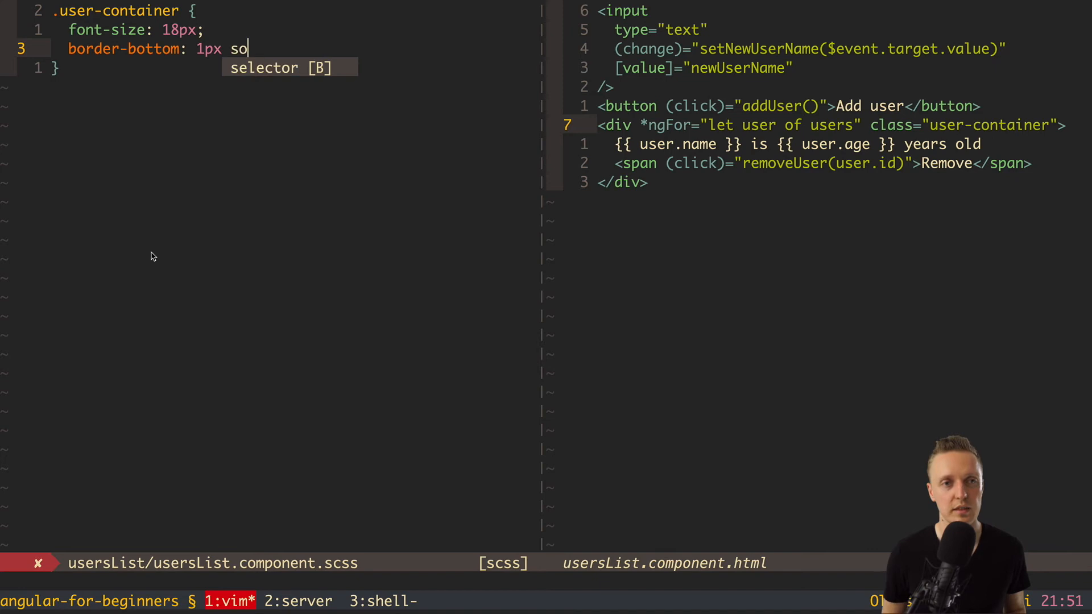
text(lid grey;)
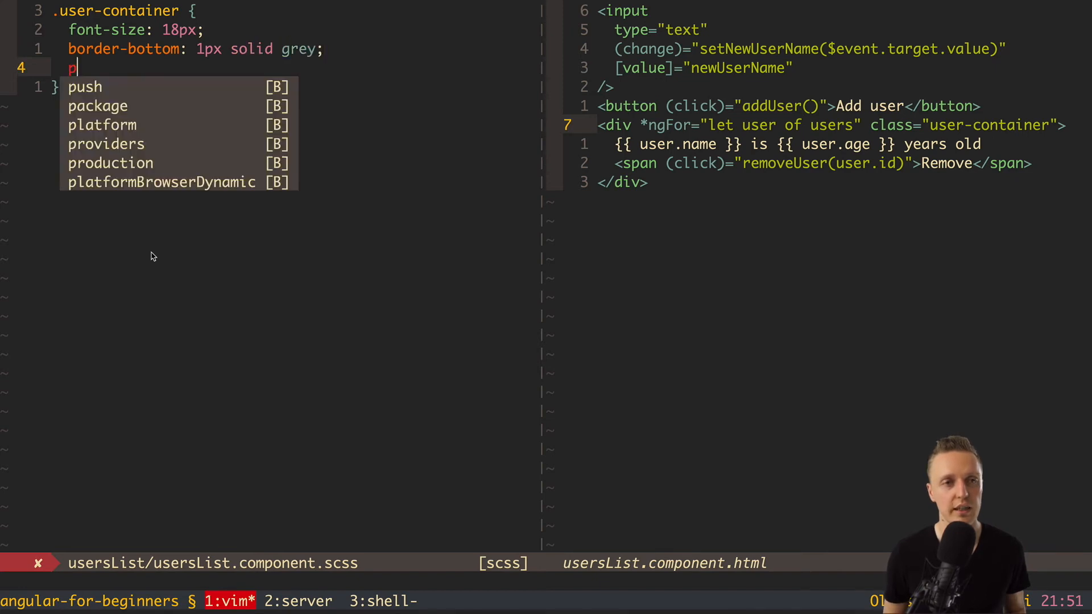
text(adding: 10px;)
text(display: flex;)
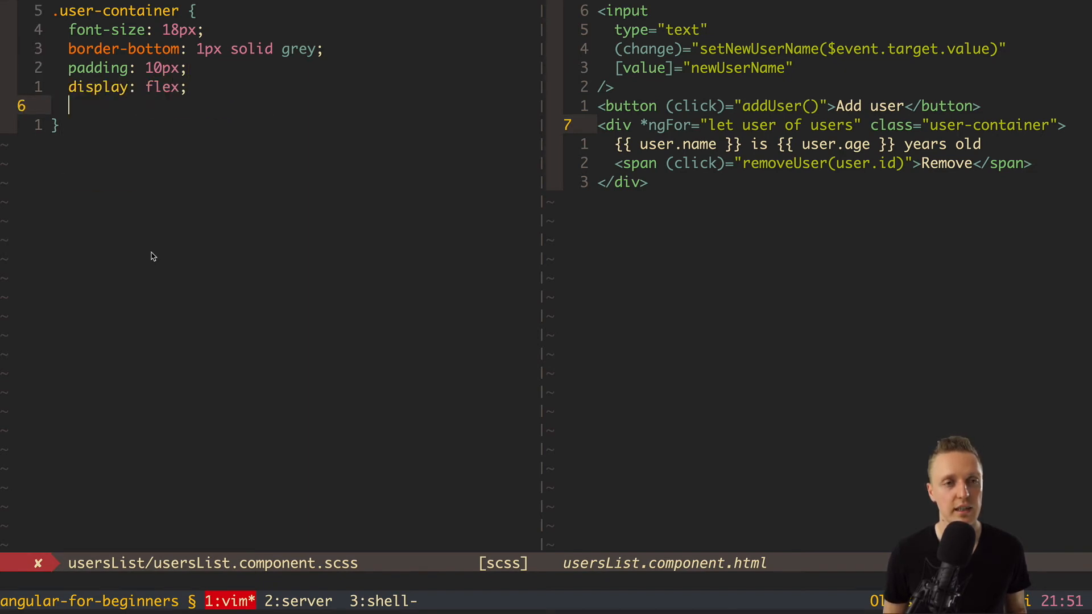
text(justi)
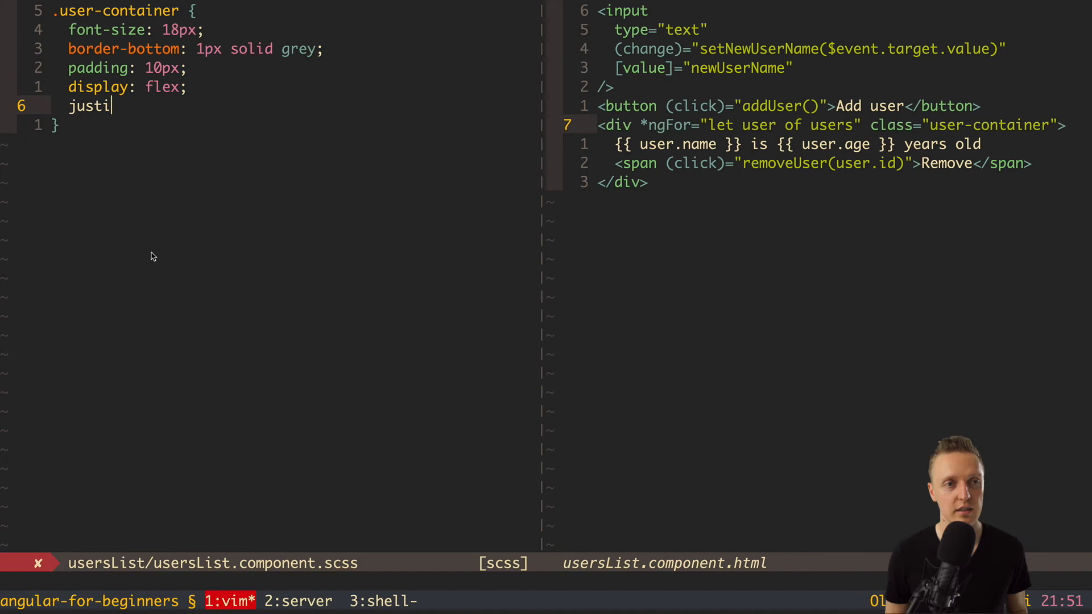
text(fy-content: s)
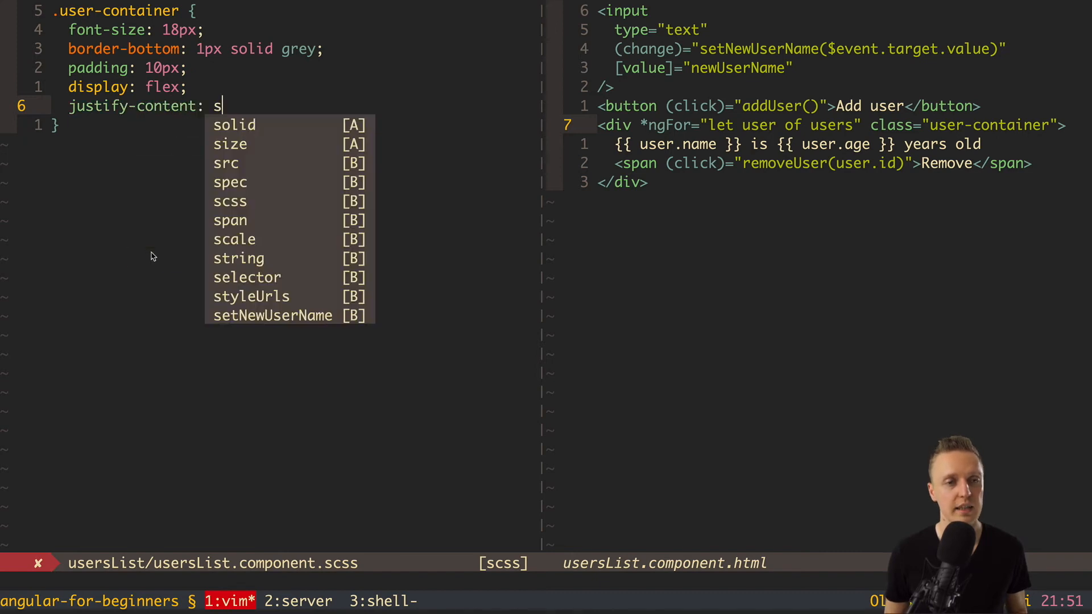
text(pace-bett)
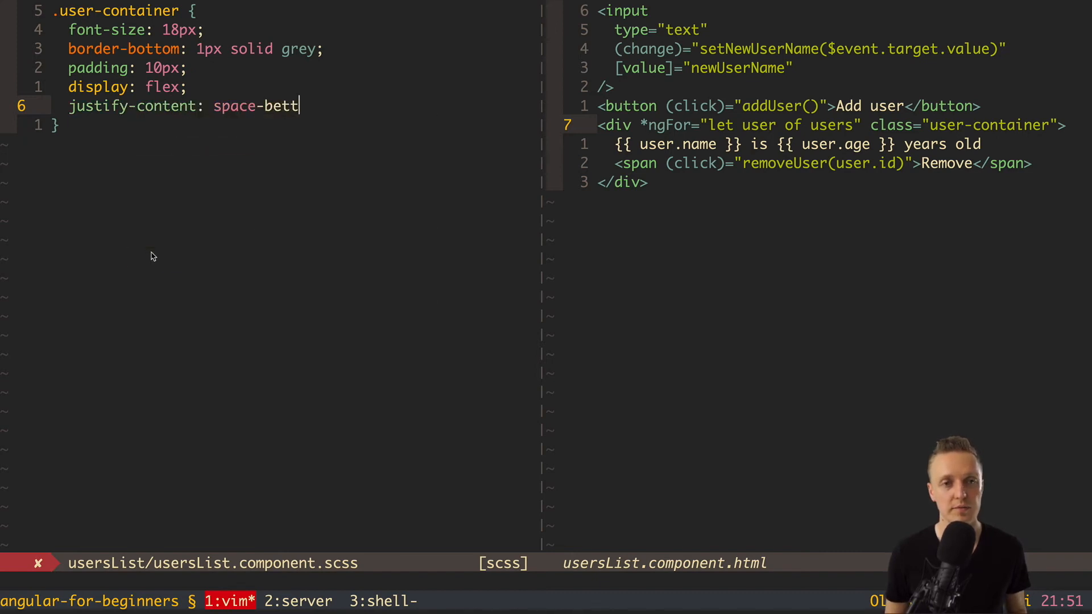
text(een;)
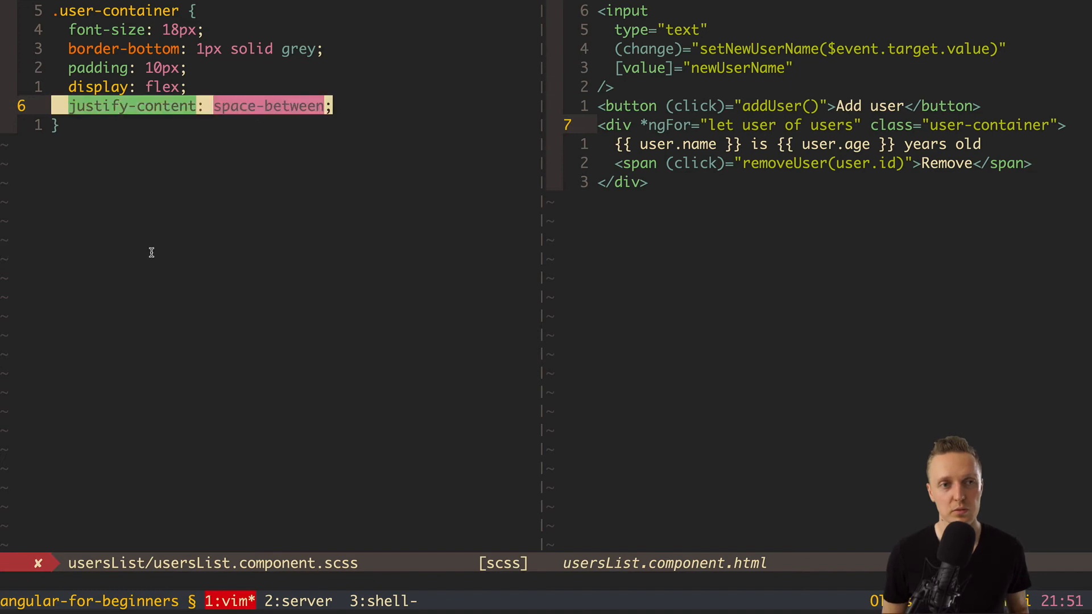
key(k)
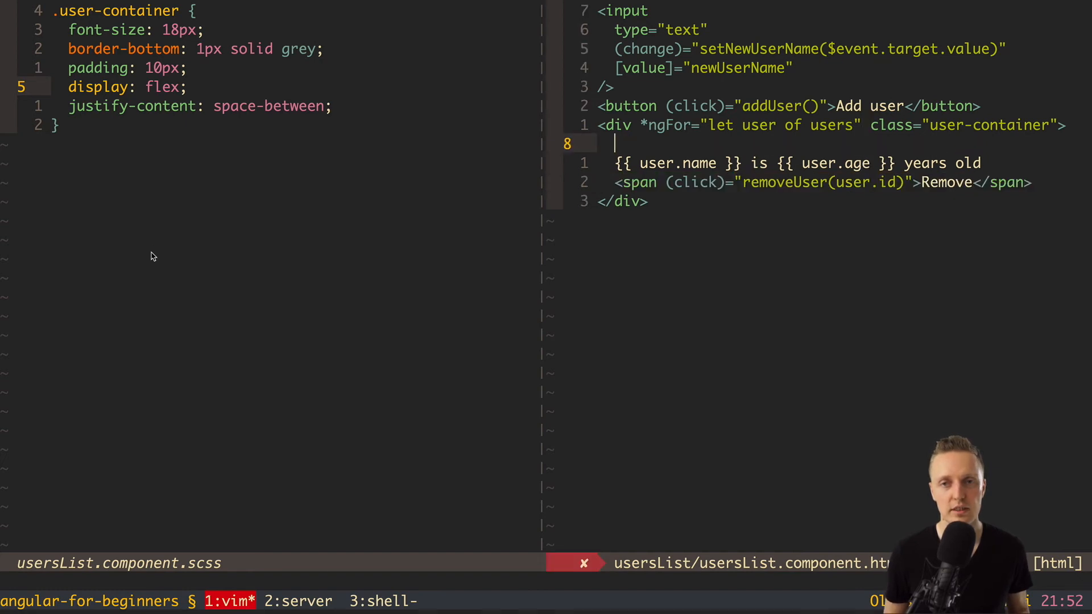
Step: Wrap each user's name and 'years old' text in a <span> in the template
text(<span>)
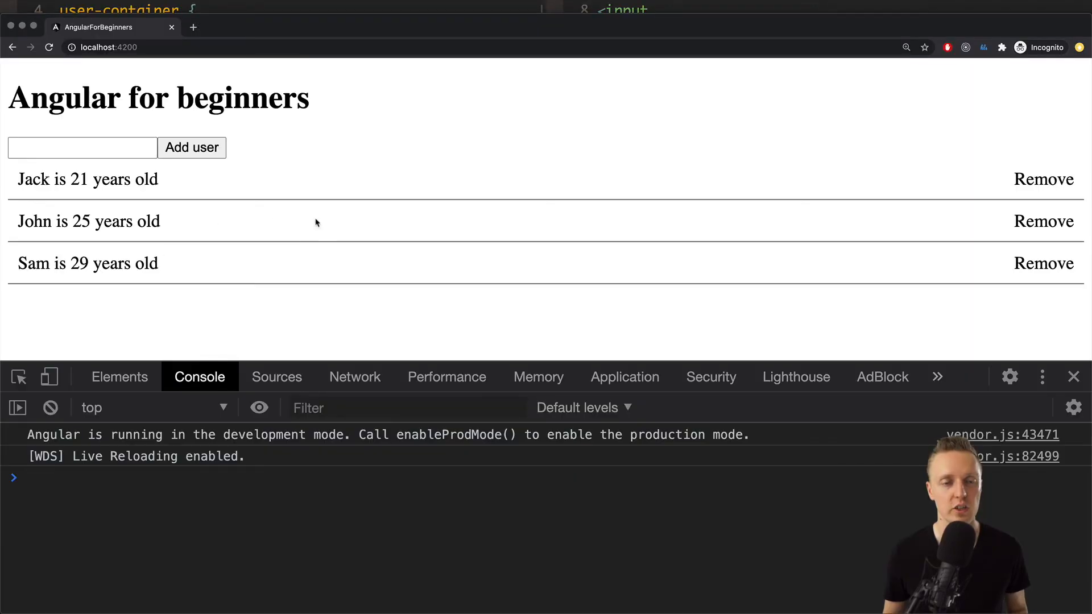
mouse_move(252, 182)
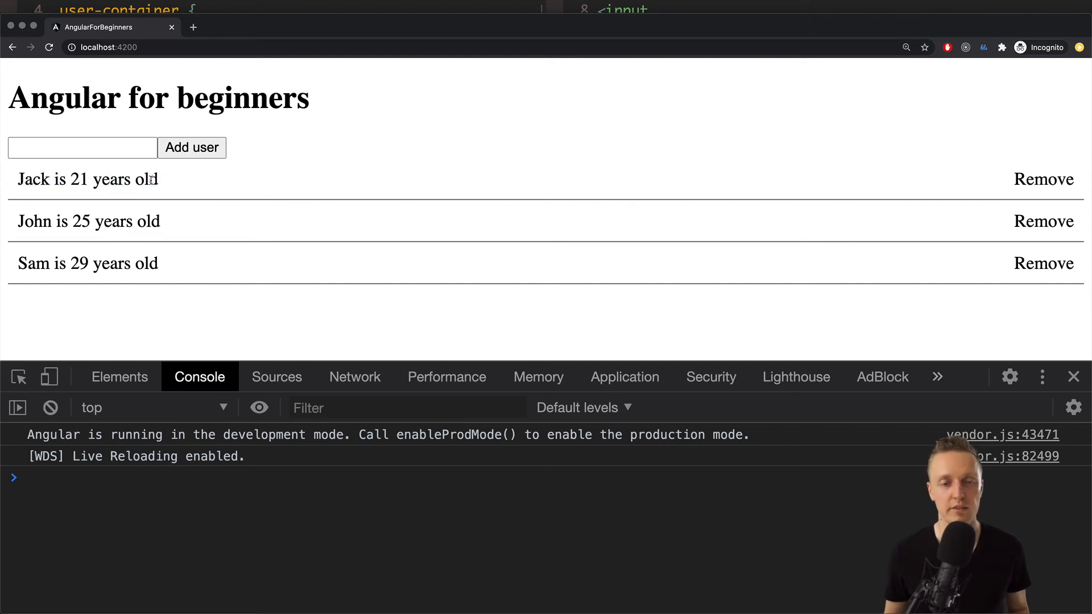
mouse_move(902, 263)
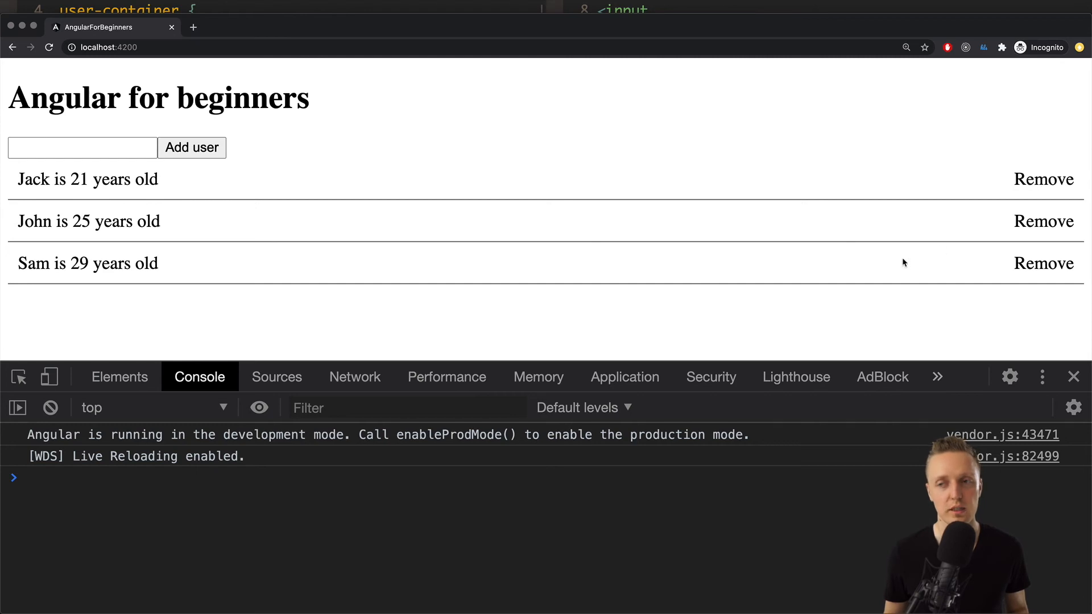
Step: Remove Jack's row using its right-aligned Remove link and review the Elements panel
click(1043, 179)
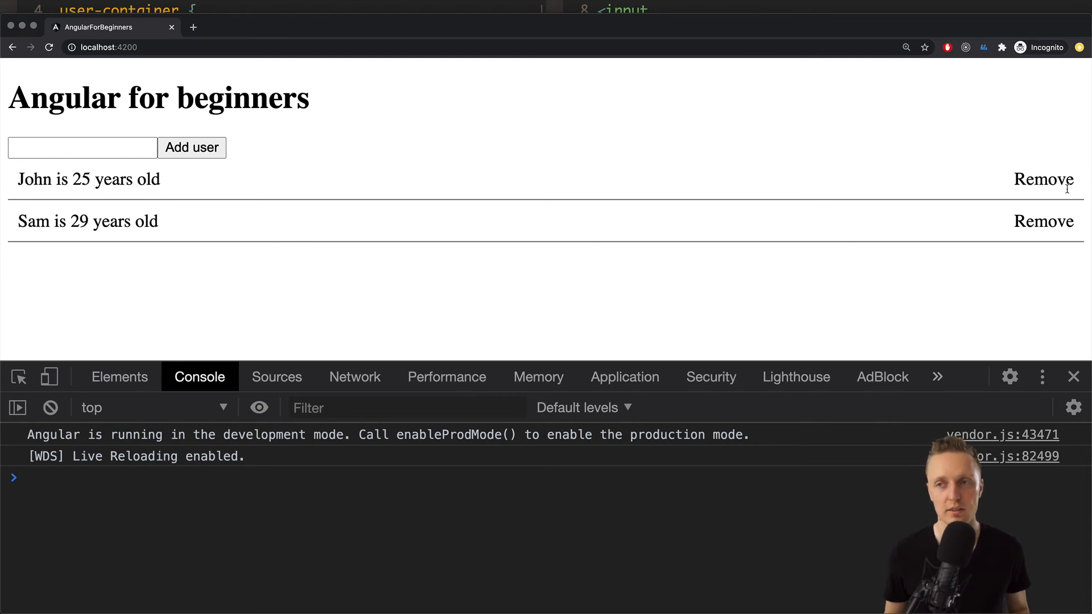
click(191, 148)
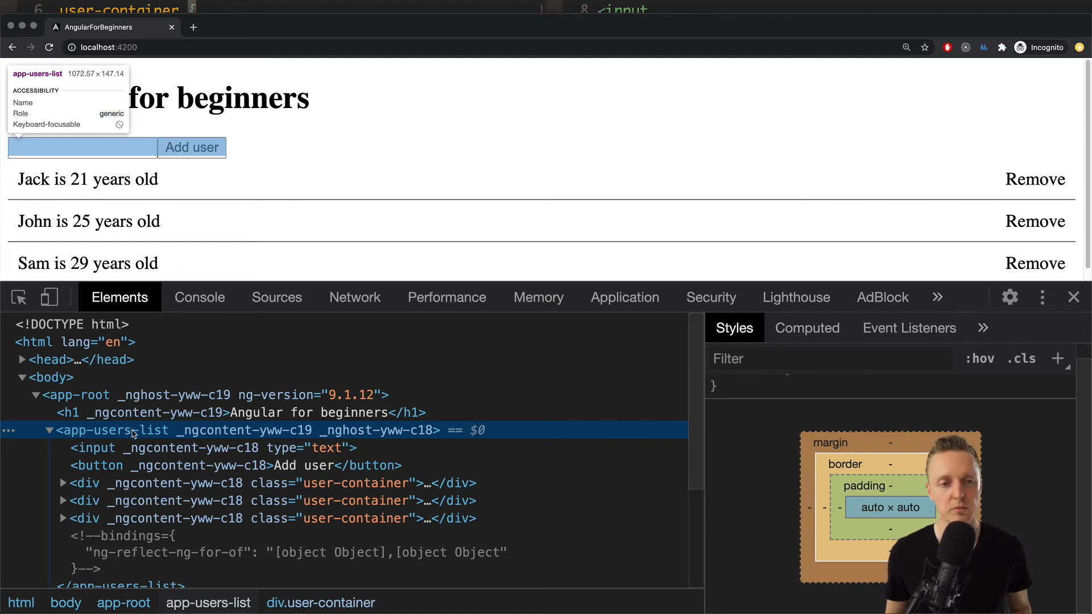
mouse_move(84, 434)
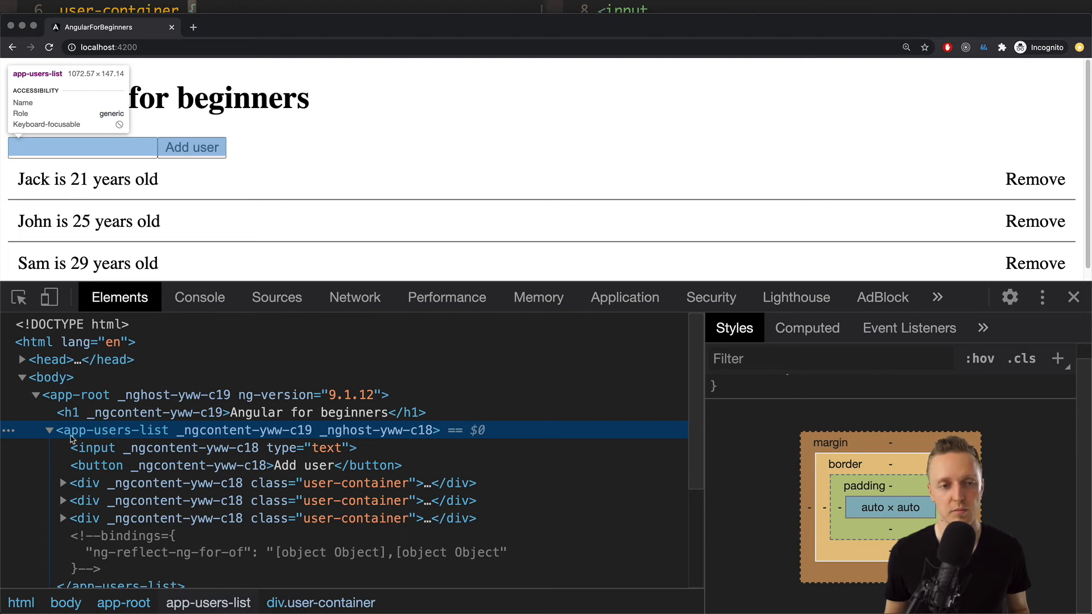
mouse_move(189, 434)
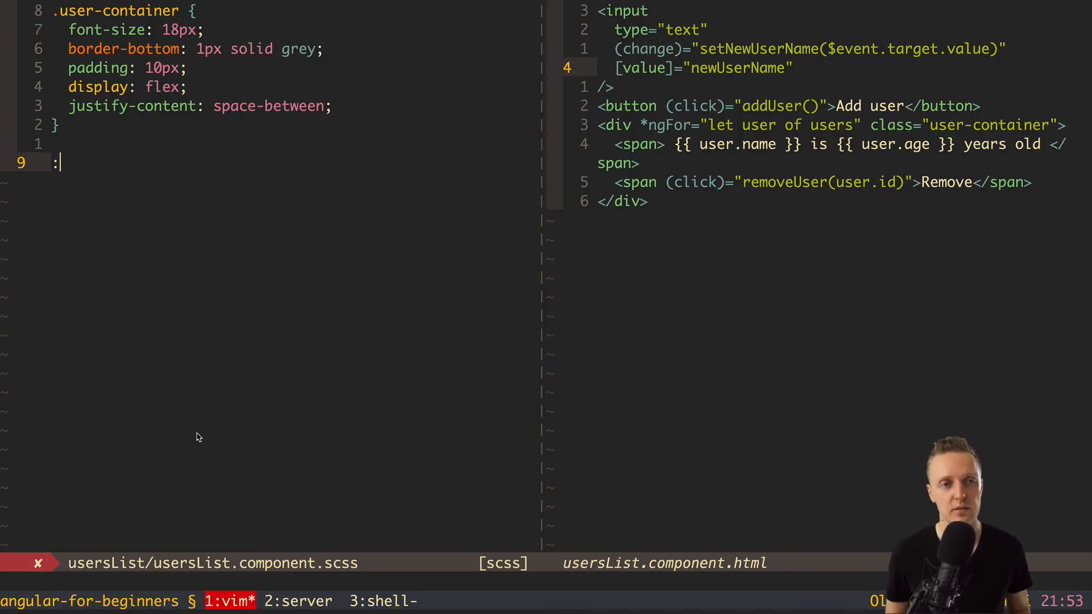
Step: Begin a :host rule with a border below the .user-container rule
text(:host {)
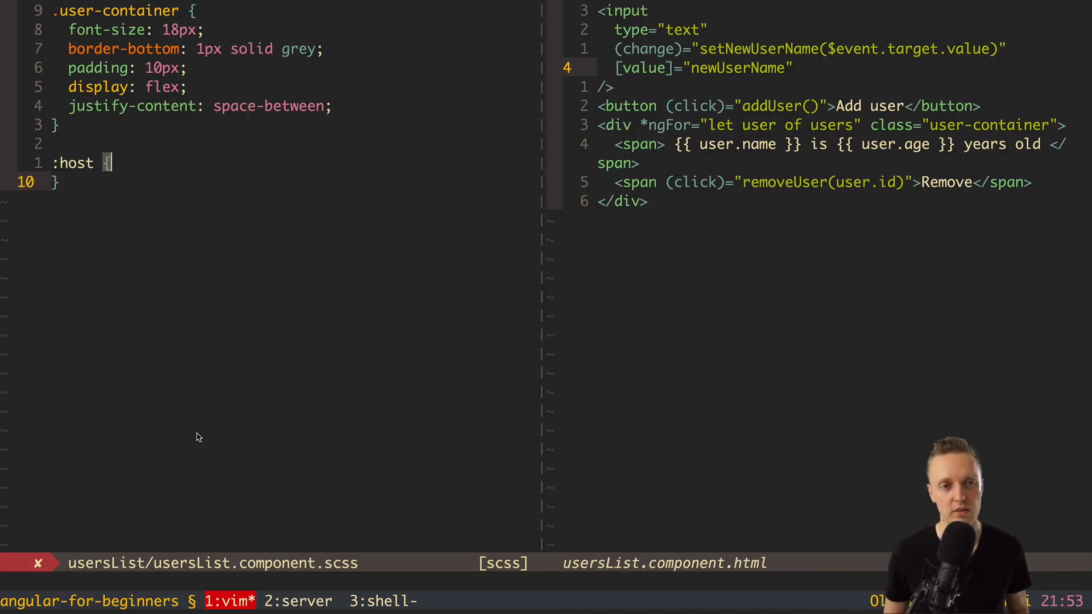
text(bord)
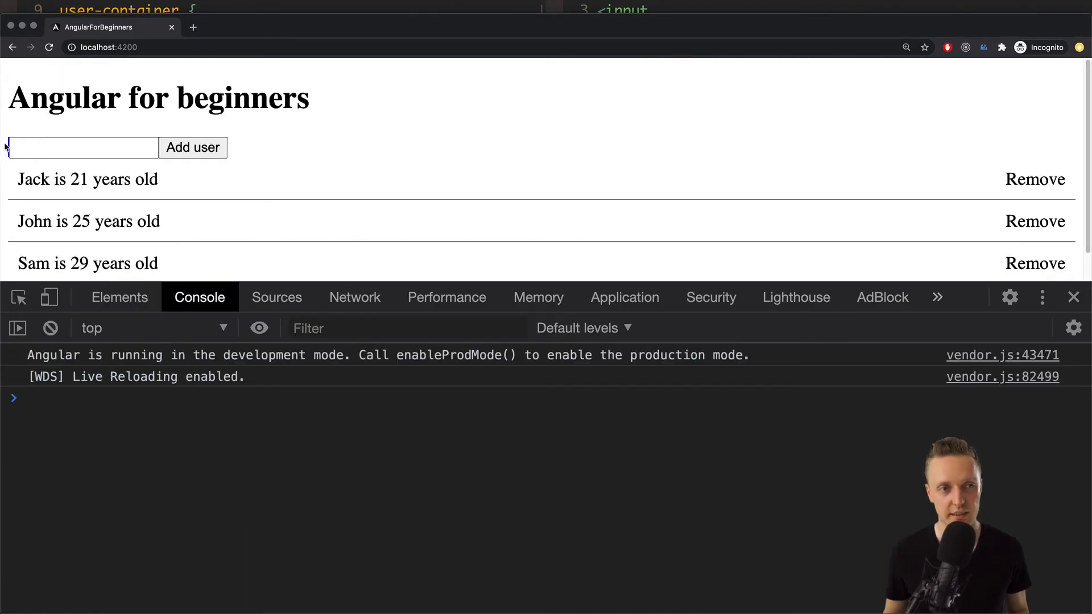
Step: Inspect the page and select app-users-list to see its _nghost 1px solid blue border
right_click(81, 148)
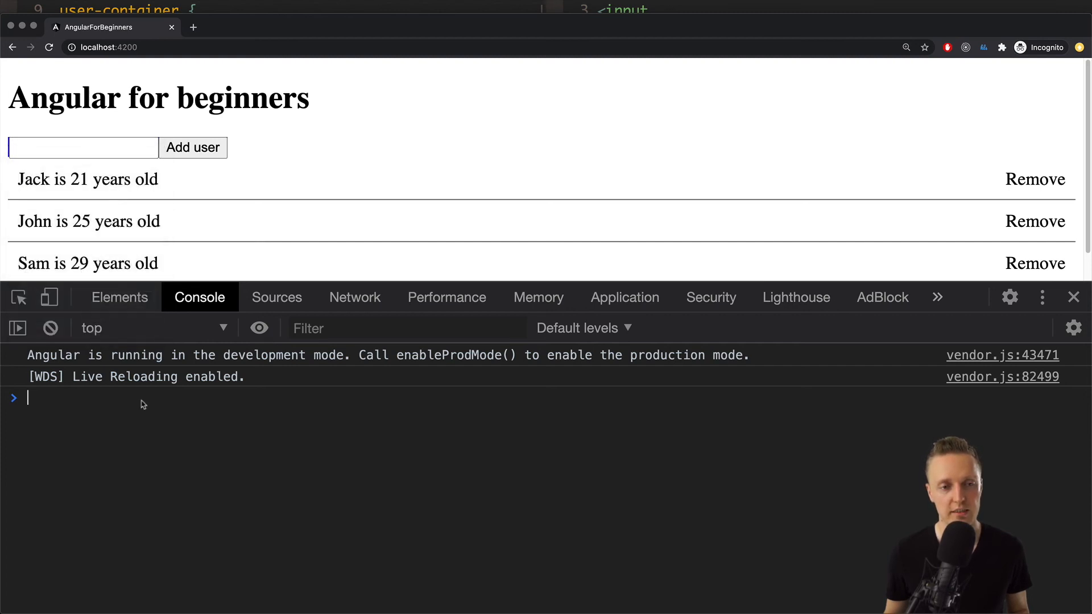
click(119, 297)
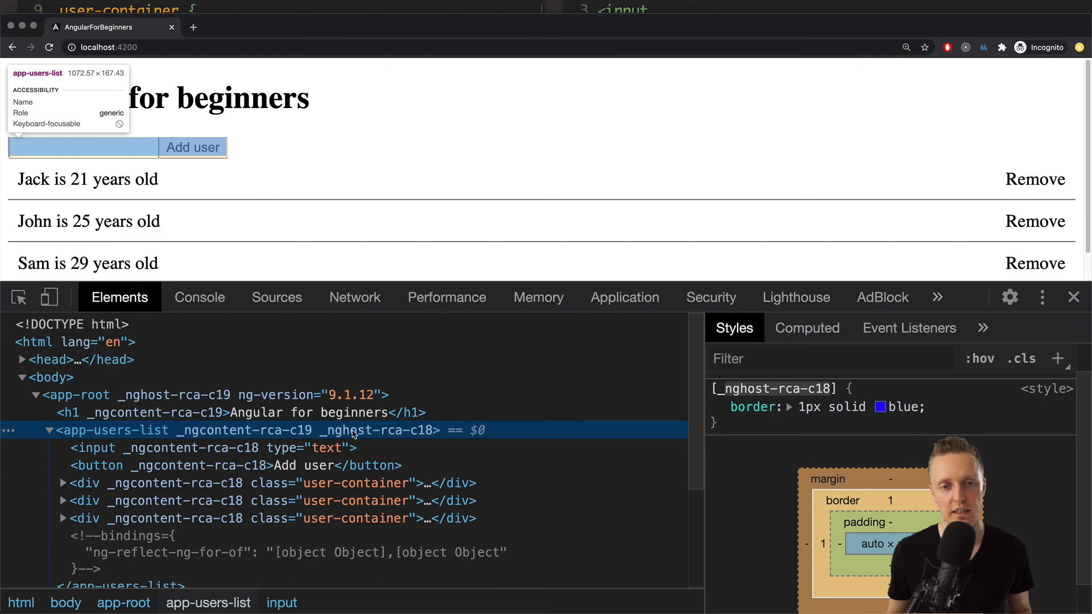
mouse_move(328, 435)
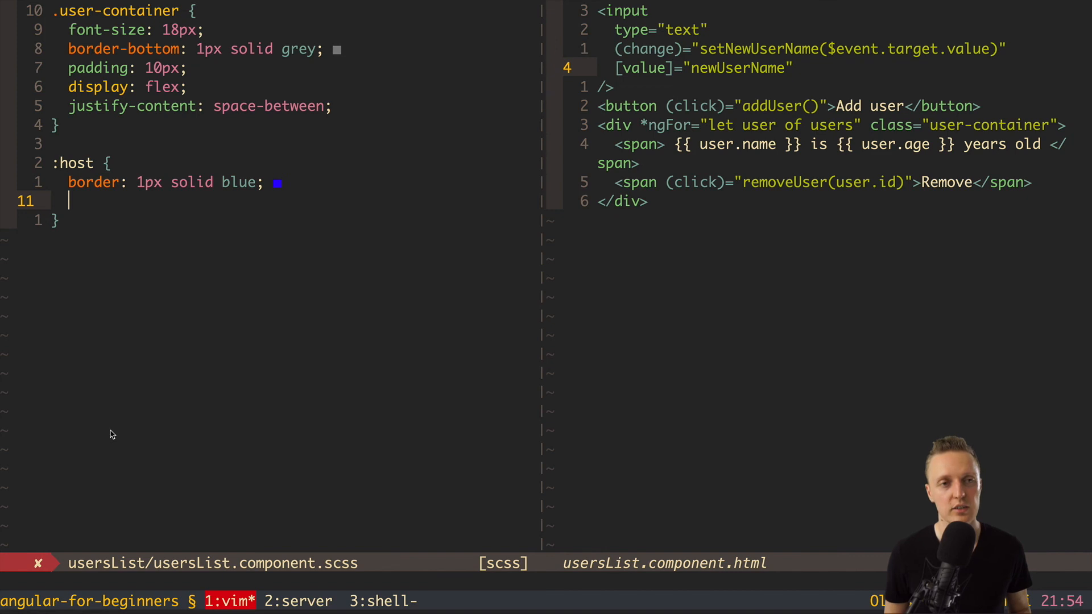
Step: Add 'display: block;' to the :host rule in usersList.component.scss
text(display:)
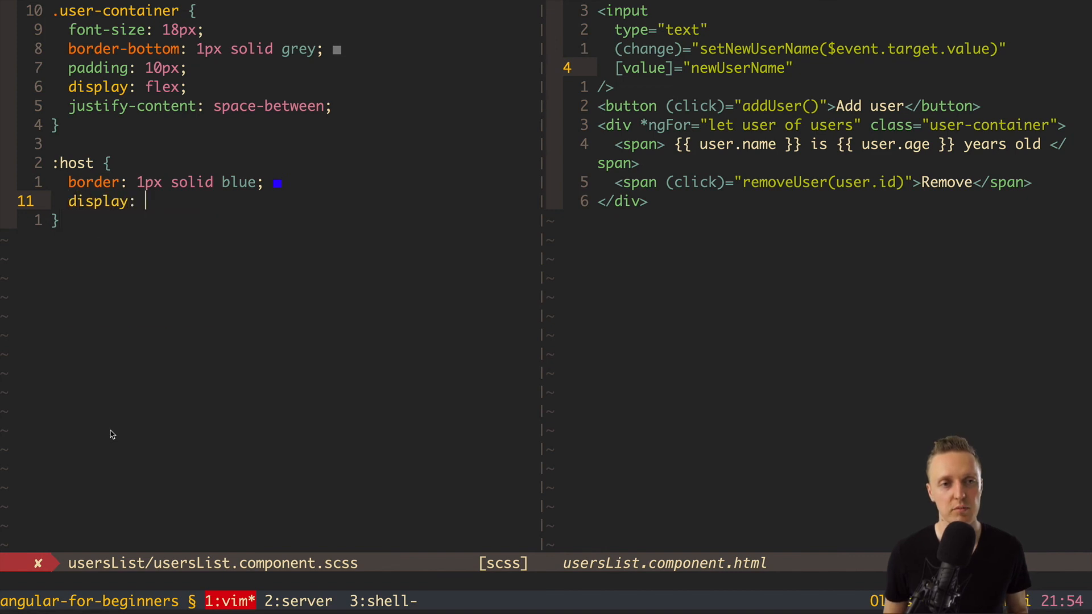
text(block;)
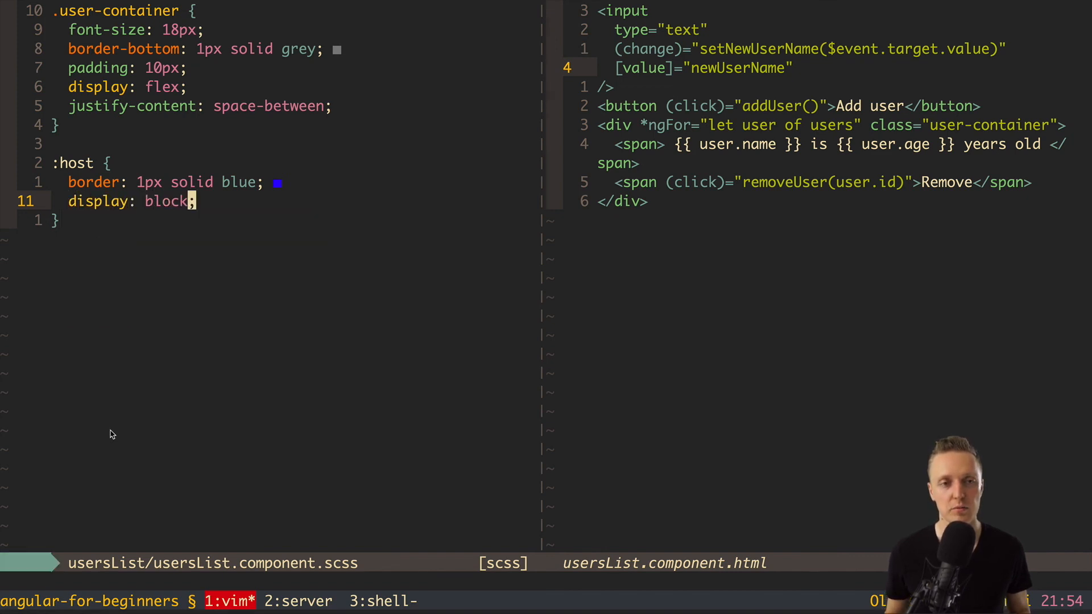